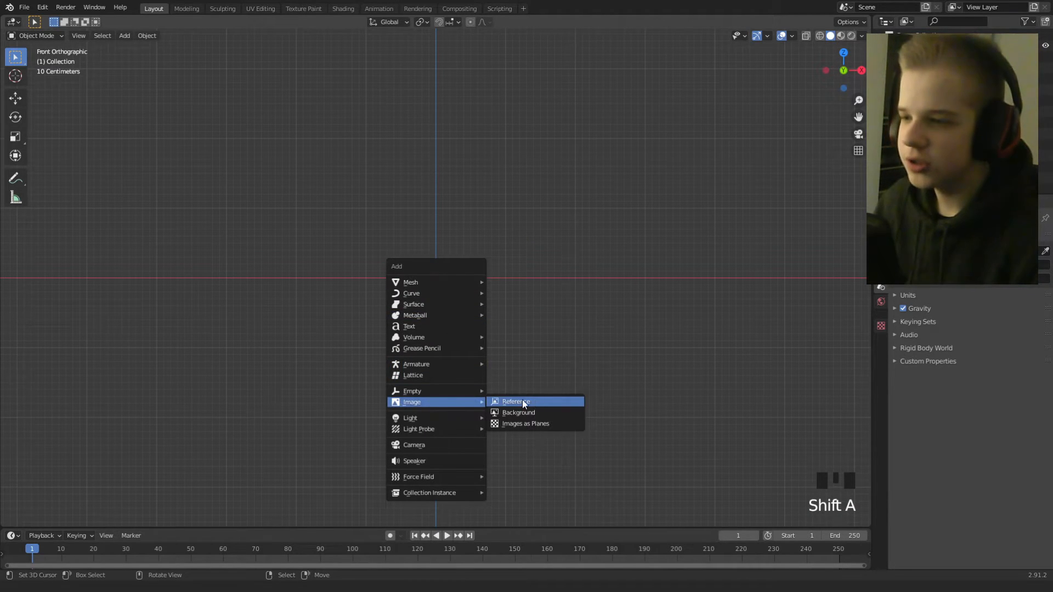
# Load Female ref.jpg from the Desktop as a reference image empty.
pyautogui.click(514, 401)
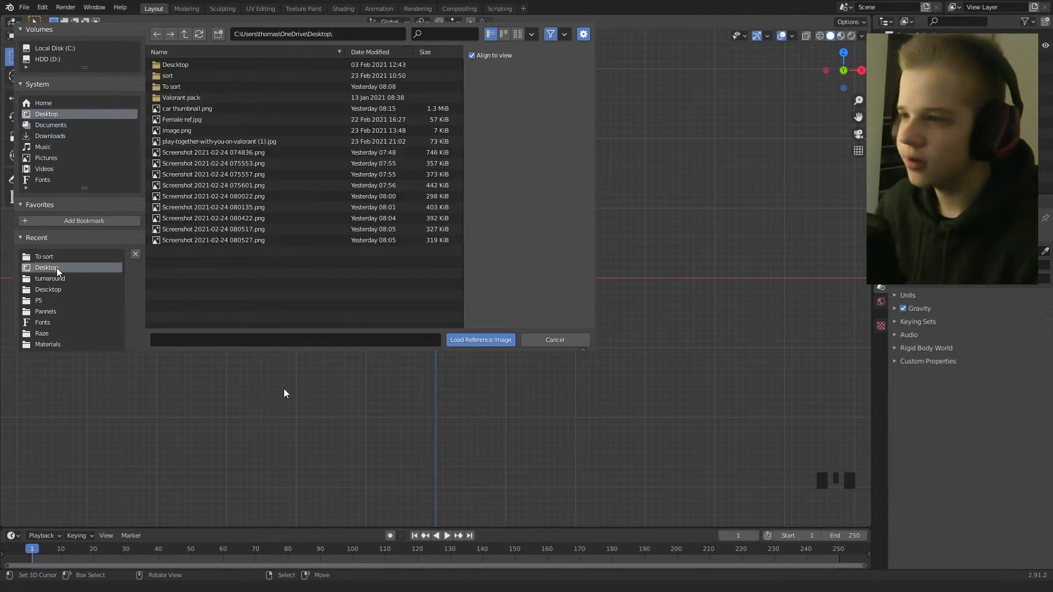
pyautogui.click(182, 119)
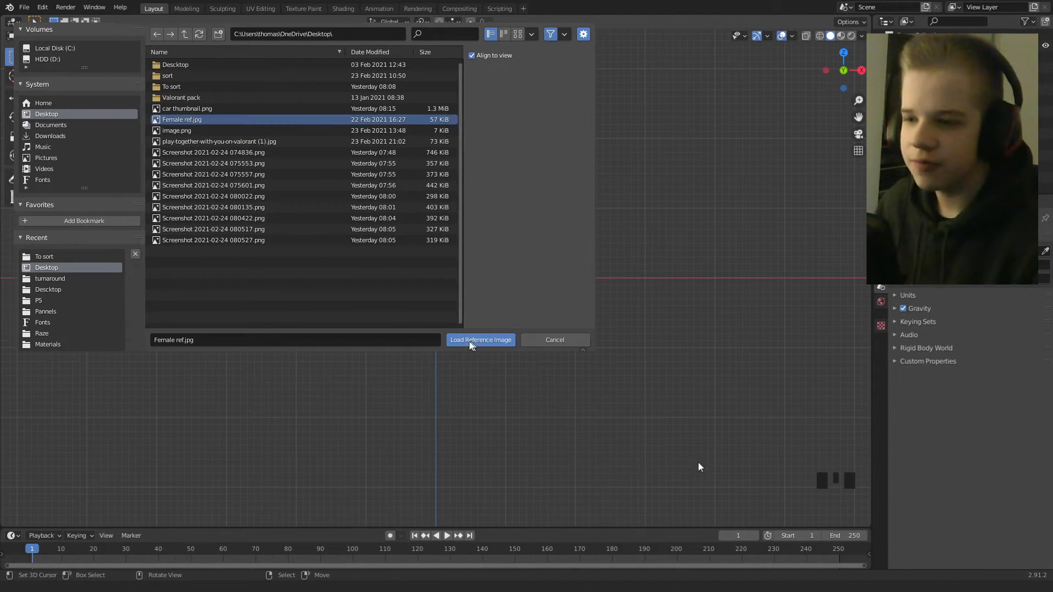
pyautogui.click(481, 340)
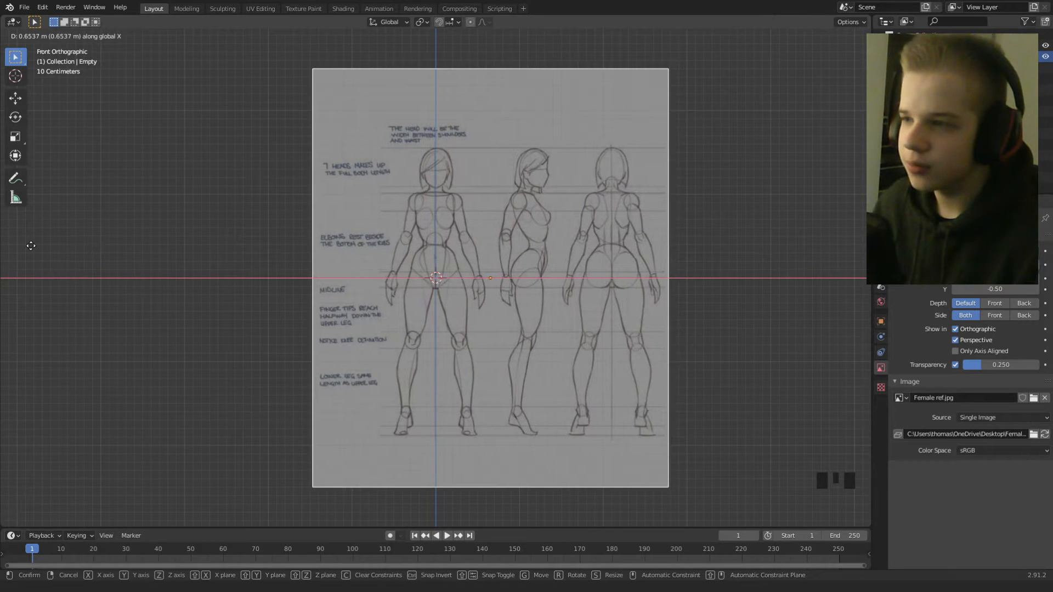
pyautogui.scroll(3)
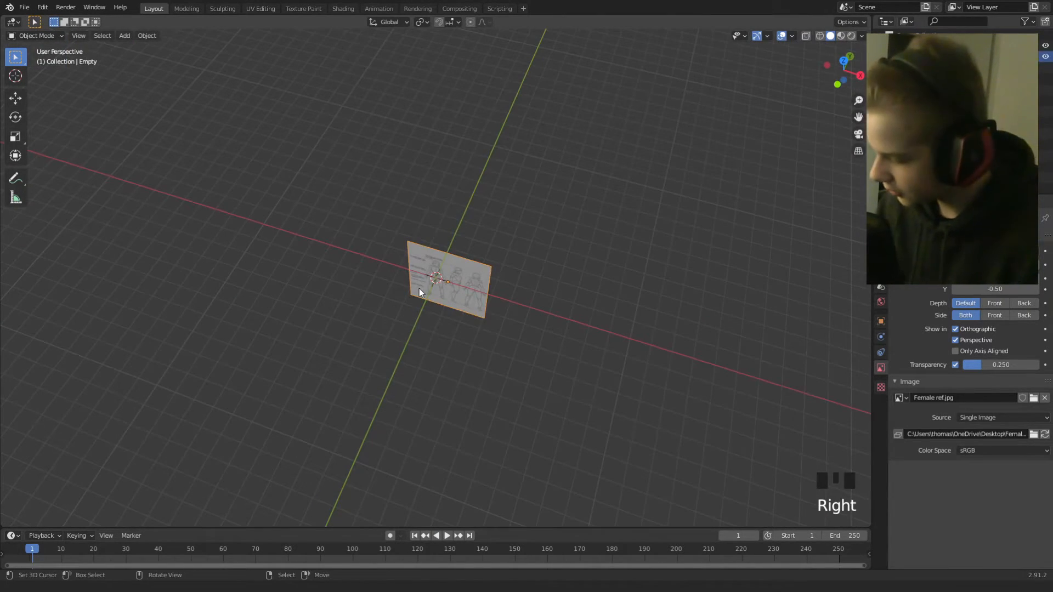
# From top view, duplicate the reference empty and rotate the copy 90 degrees about Z.
pyautogui.press('NUMPAD_7')
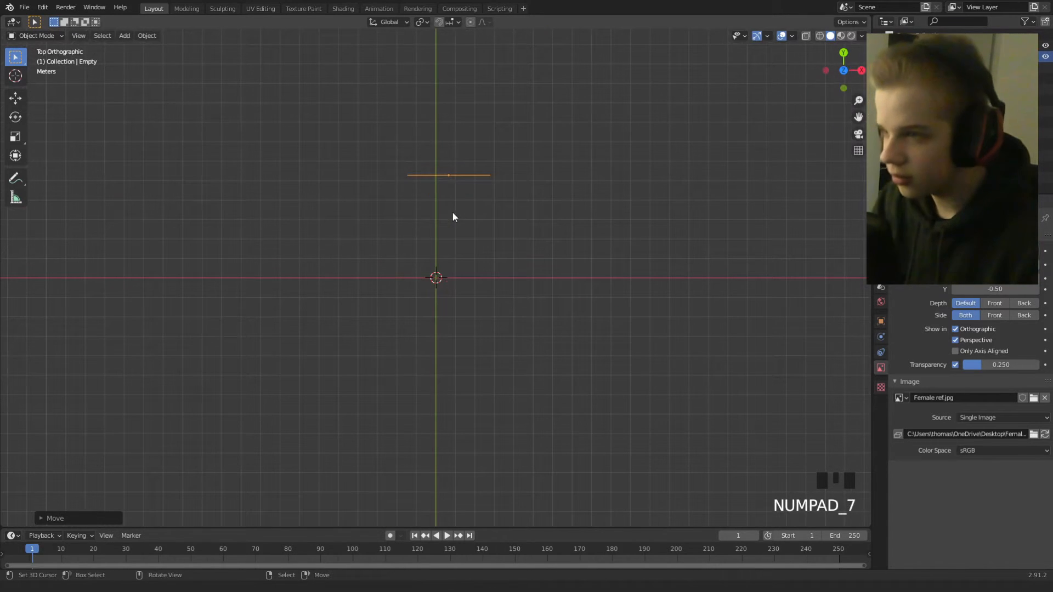
pyautogui.press('shift+d')
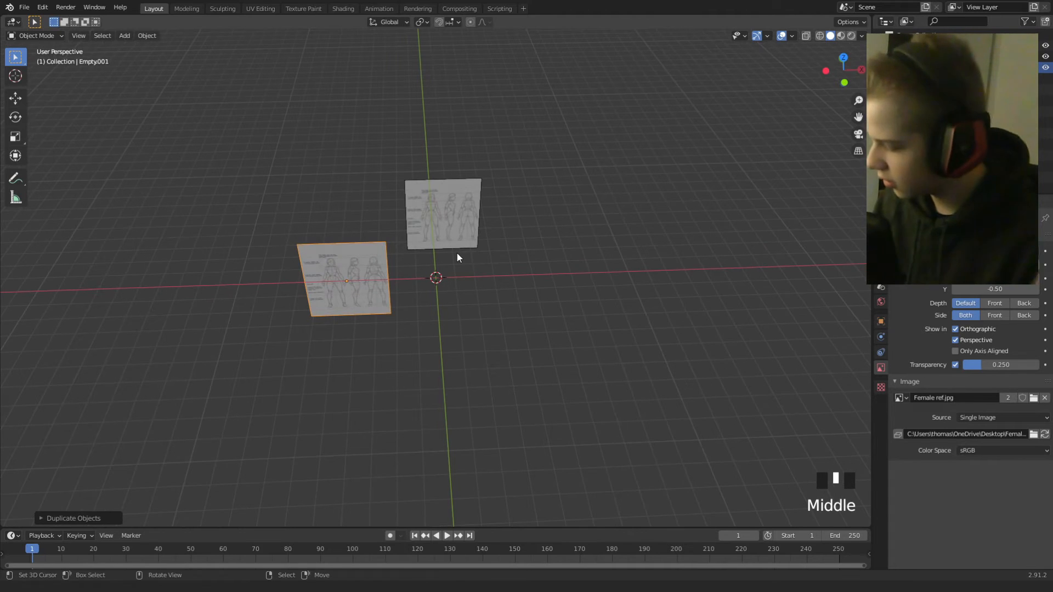
pyautogui.press('r')
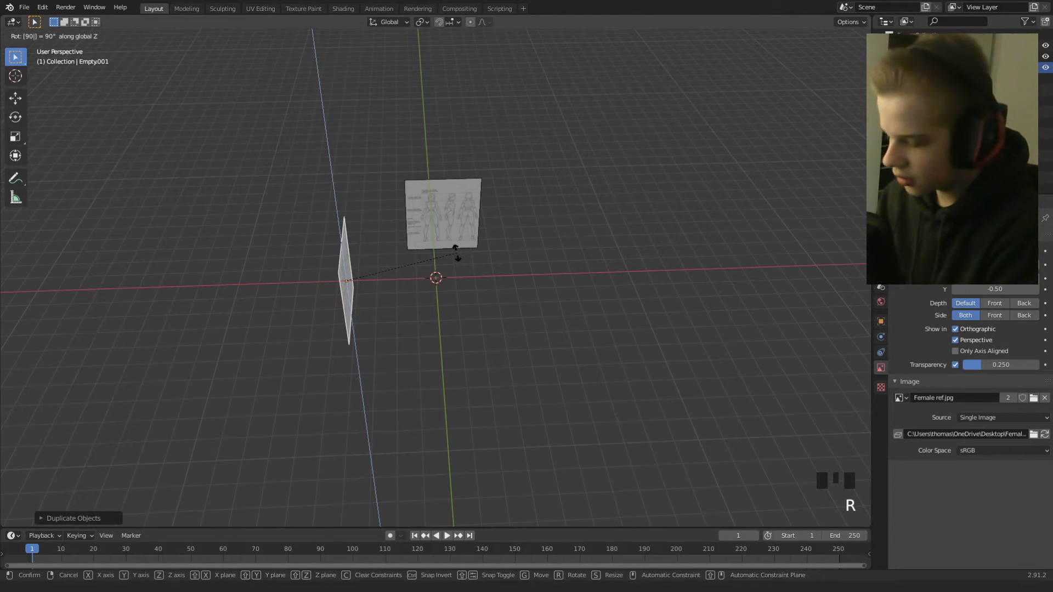
pyautogui.press('NUMPAD_3')
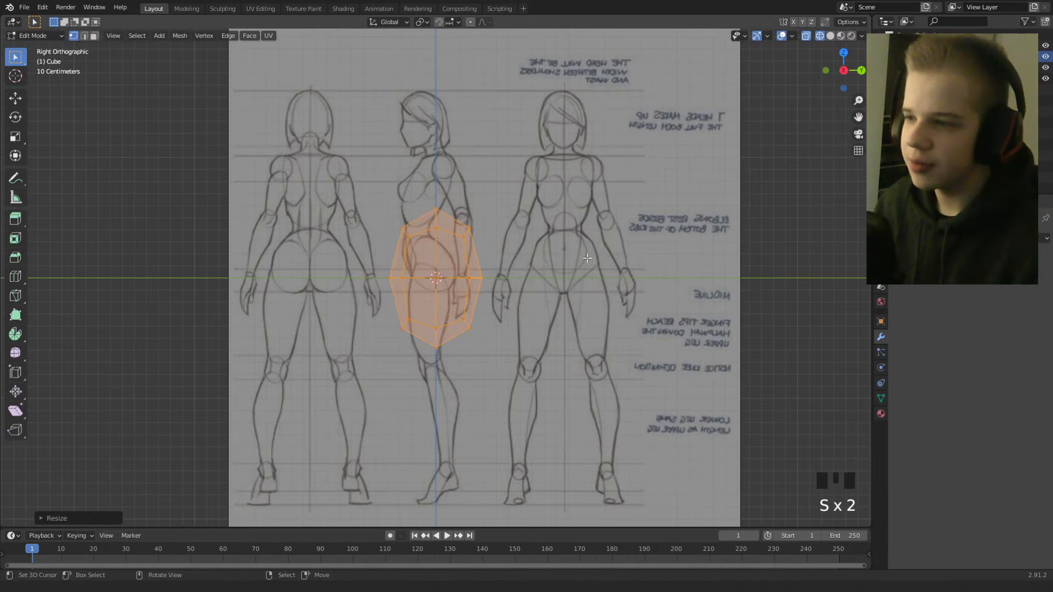
# Scale the cube's vertices to fit the torso silhouette in right orthographic view.
pyautogui.moveTo(437, 279); pyautogui.dragTo(433, 181)
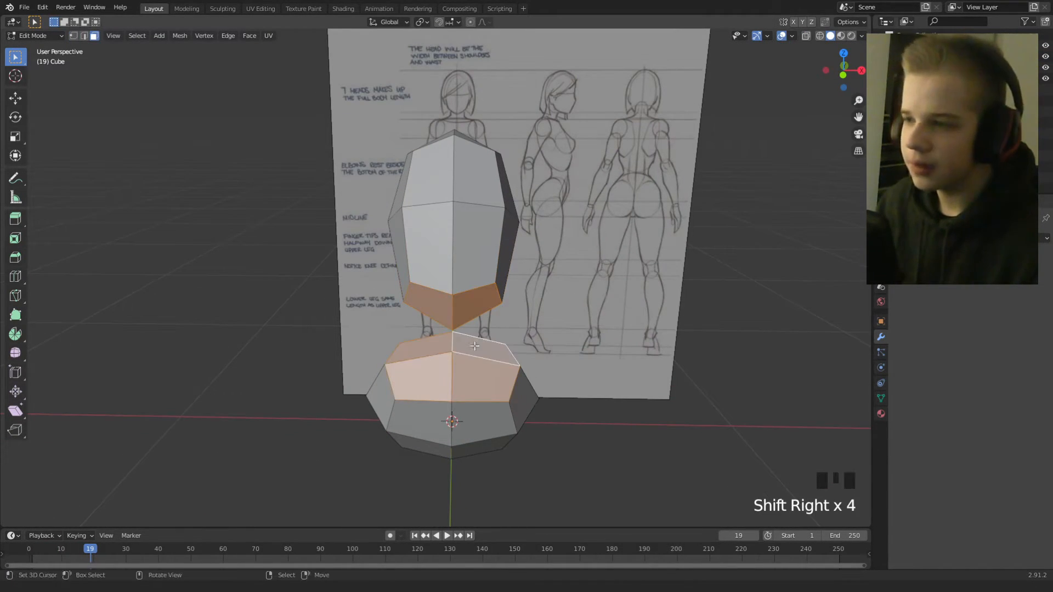
# Delete the facing faces between chest and hip pieces and bridge their edge loops.
pyautogui.press('x')
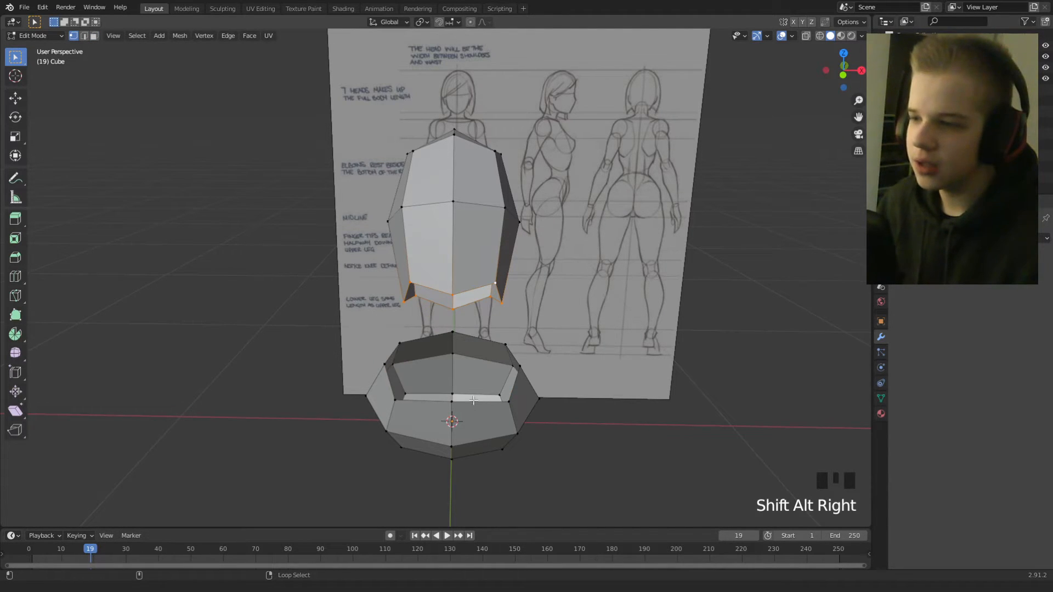
pyautogui.press('ctrl+z')
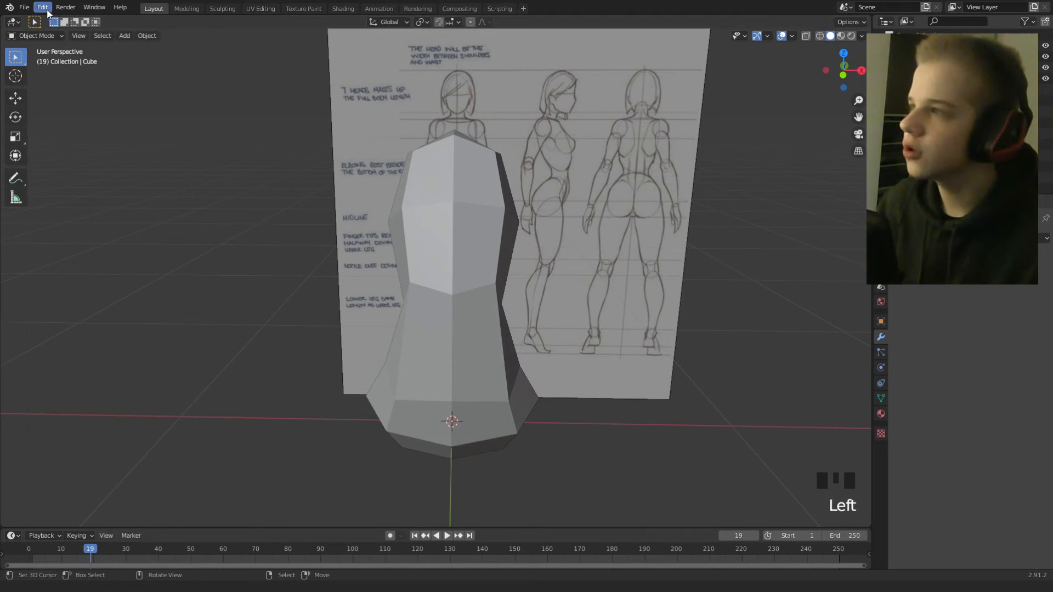
# Search the Preferences add-ons for 'loop' and enable Mesh: LoopTools.
pyautogui.click(42, 7)
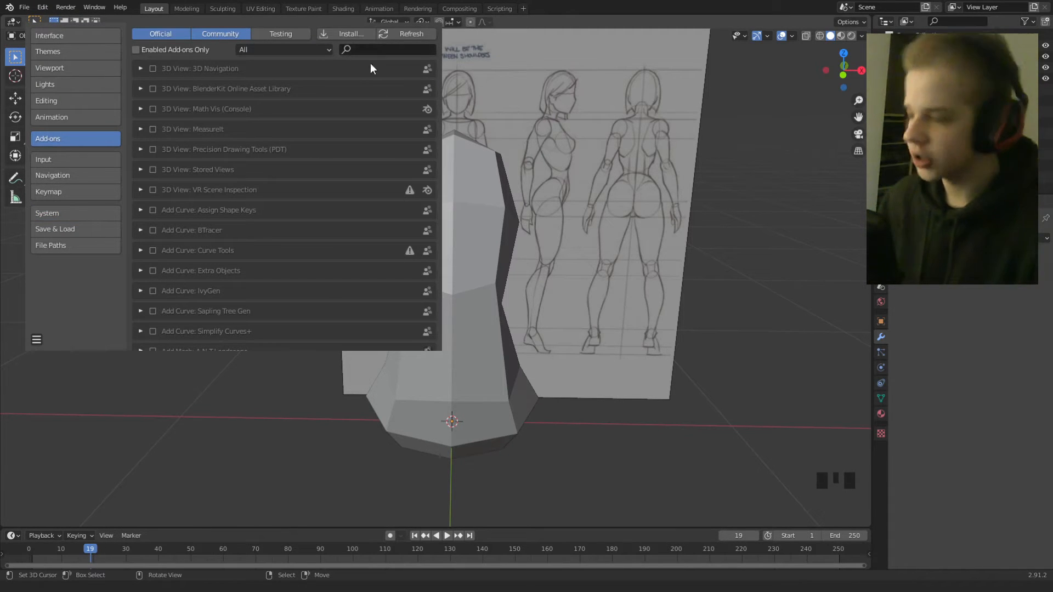
pyautogui.write('loop')
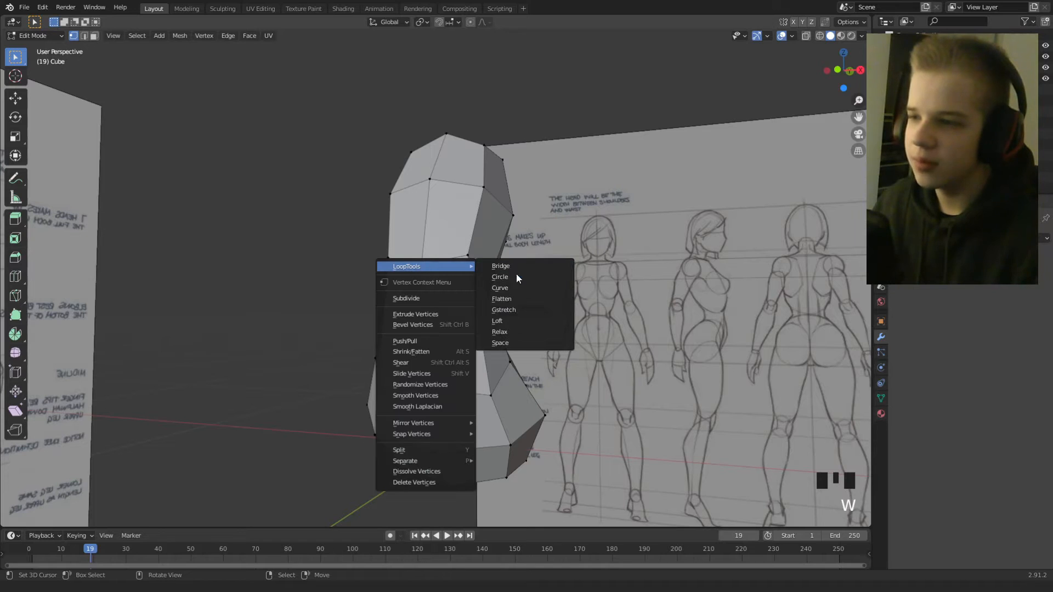
# Move torso vertices to the side-view silhouette and enable Clipping on the Mirror modifier.
pyautogui.press('Tab')
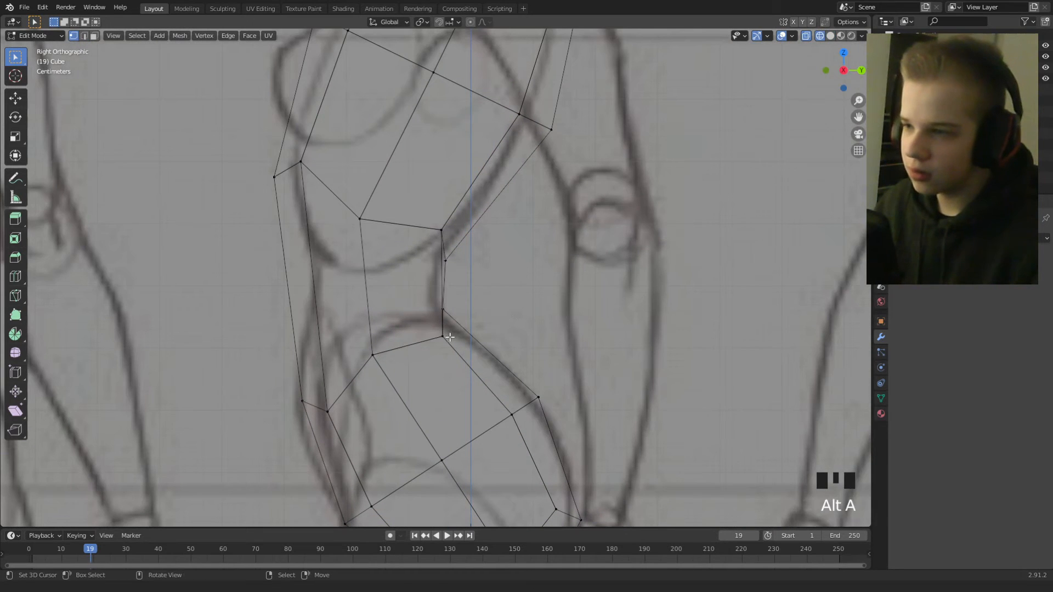
pyautogui.press('NUMPAD_1')
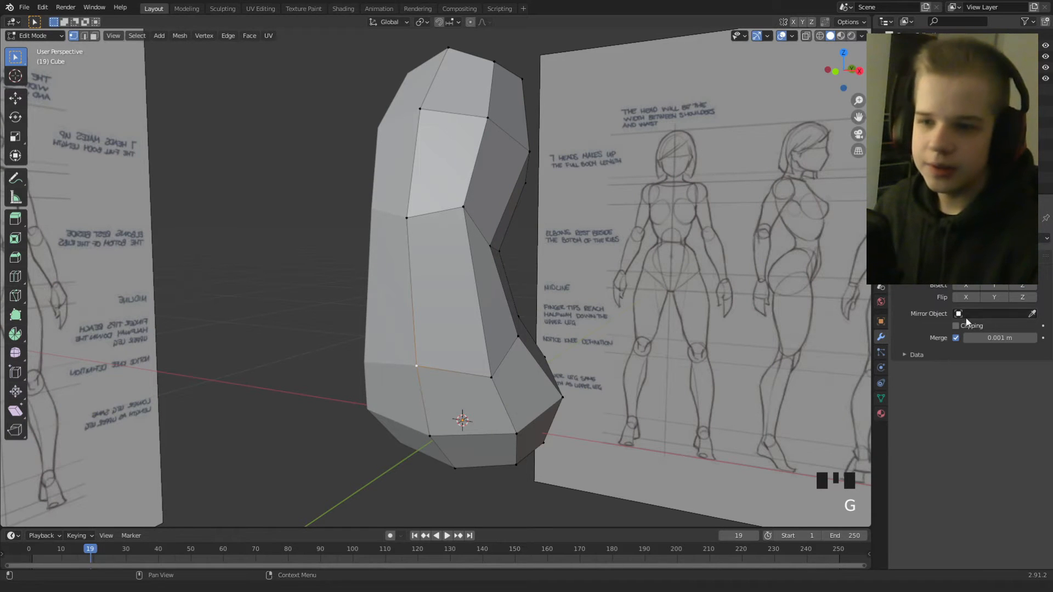
pyautogui.click(956, 325)
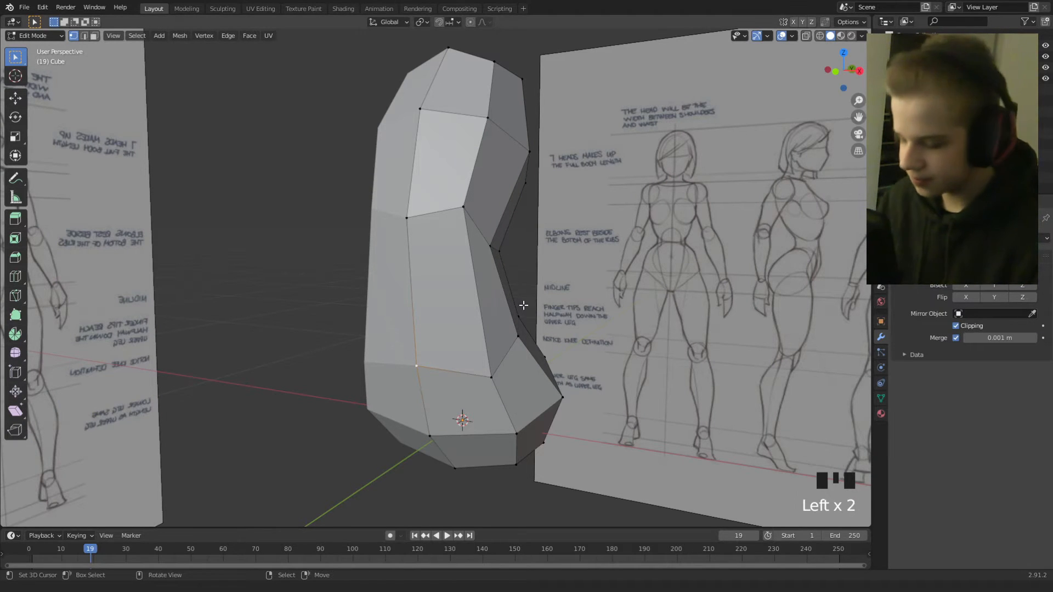
pyautogui.press('3')
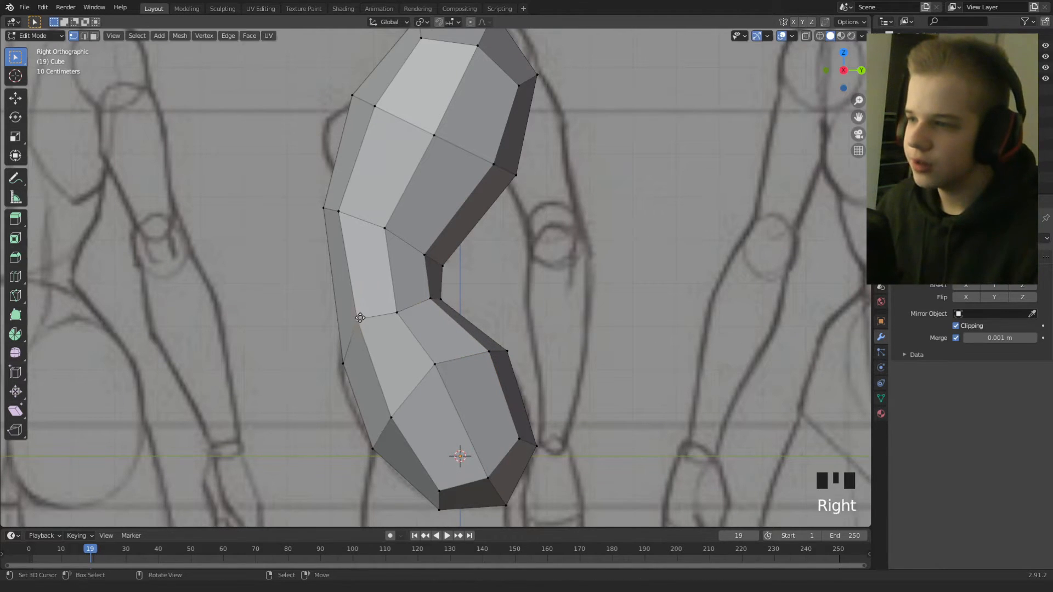
# Move side-profile vertices along the back and hip outline, then return to Object Mode.
pyautogui.press('Tab')
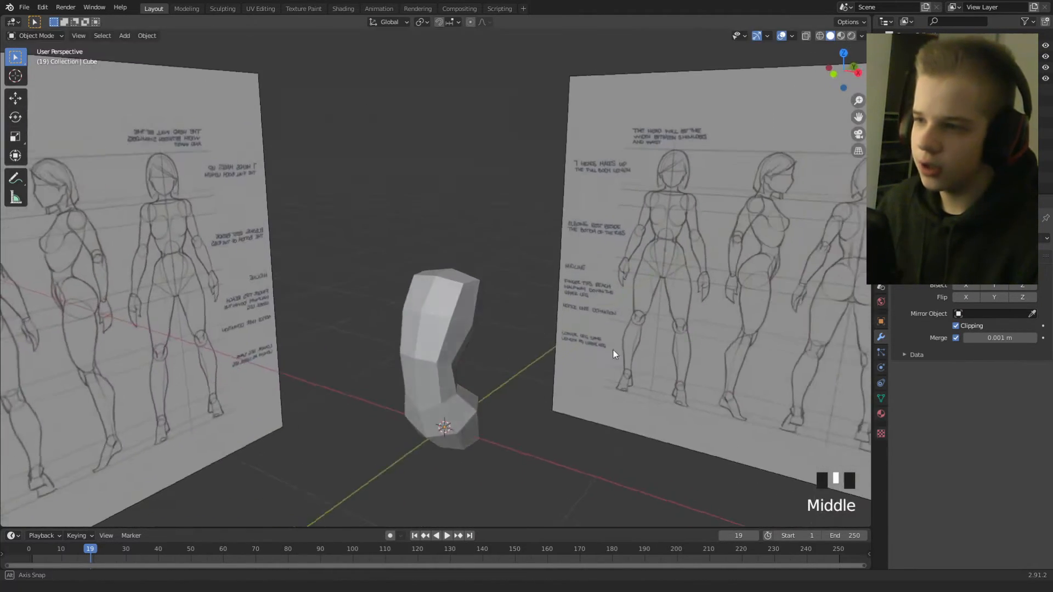
# Move the torso's top vertices into a rounded shoulder line using front and side views.
pyautogui.press('Tab')
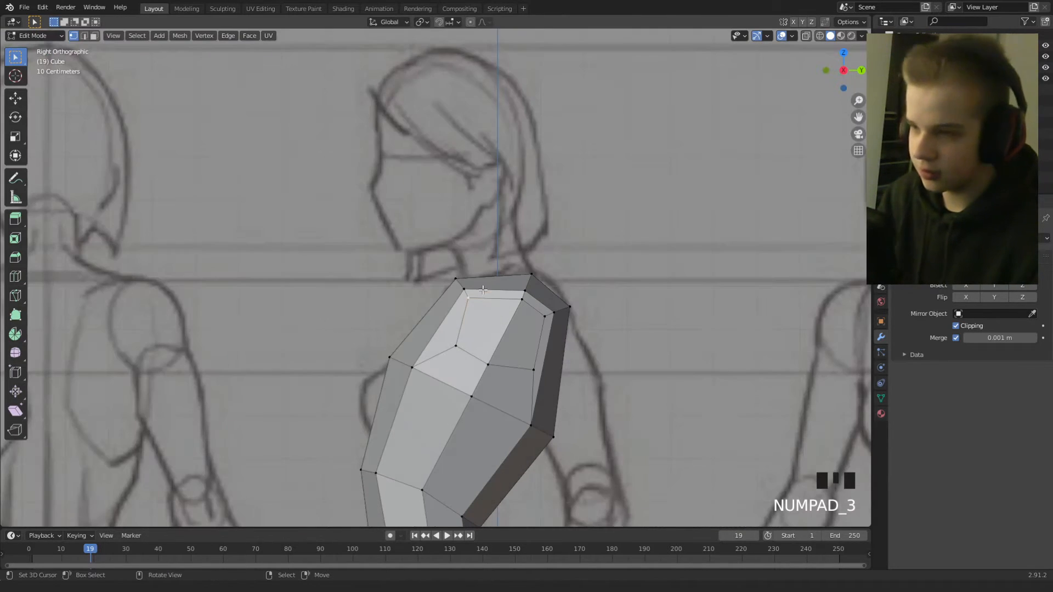
pyautogui.press('KP_1')
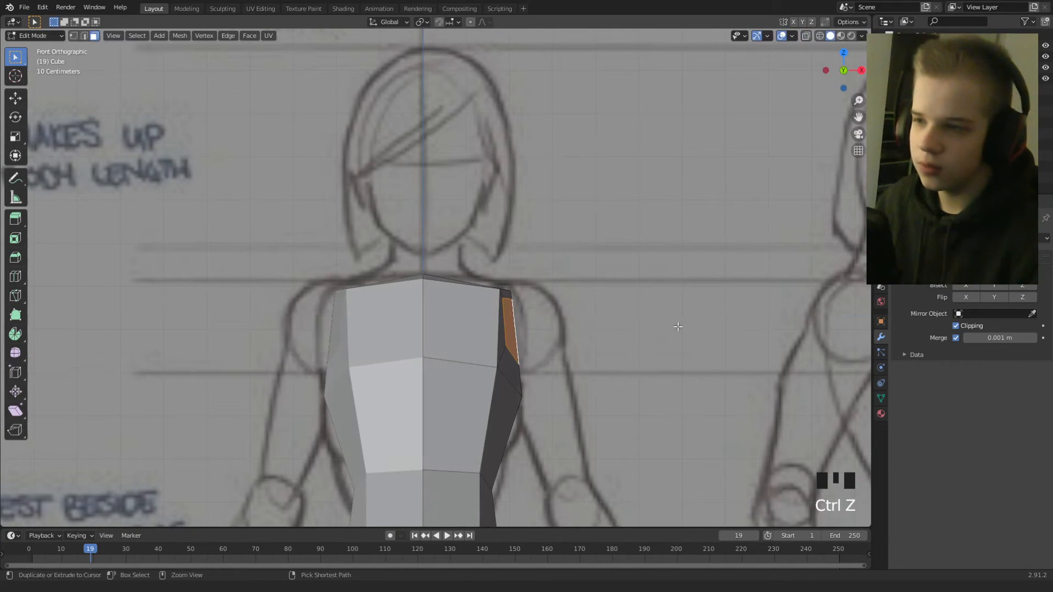
pyautogui.press('g')
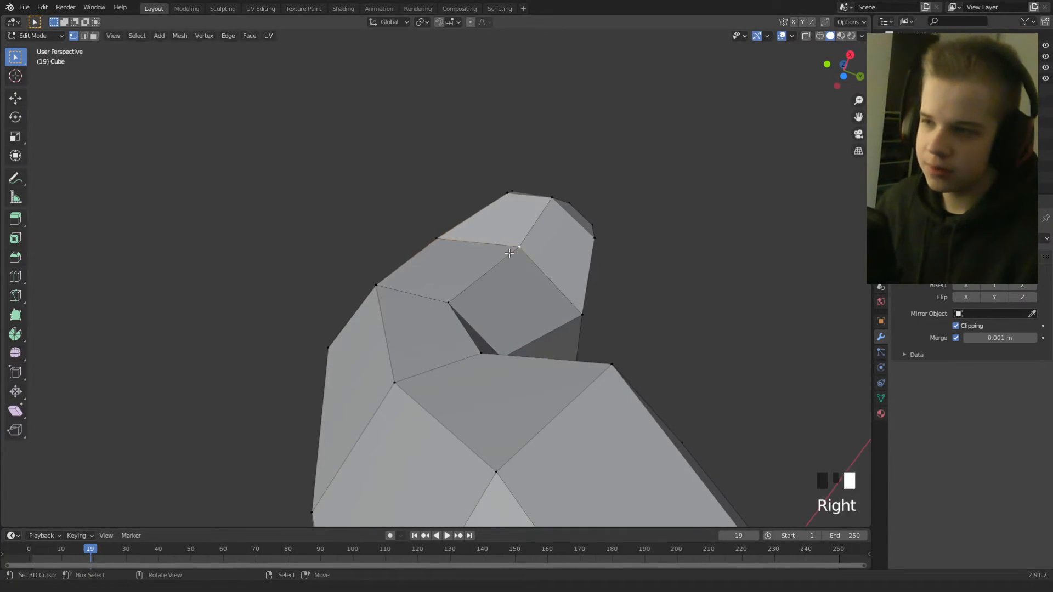
# Extrude, scale and move the shoulder faces into upper arms reaching the elbows.
pyautogui.press('g')
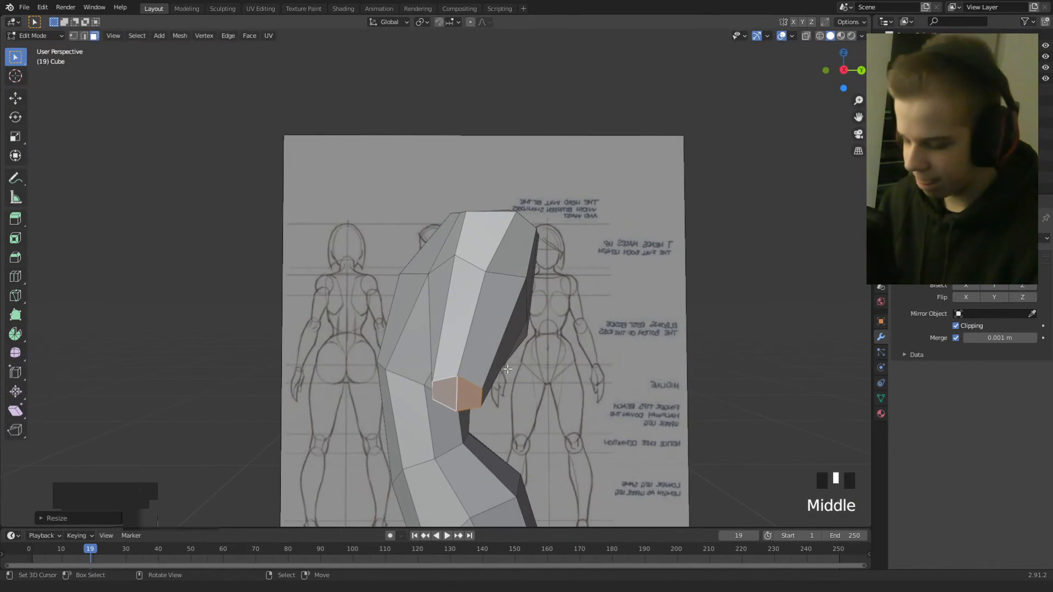
pyautogui.press('KP_1')
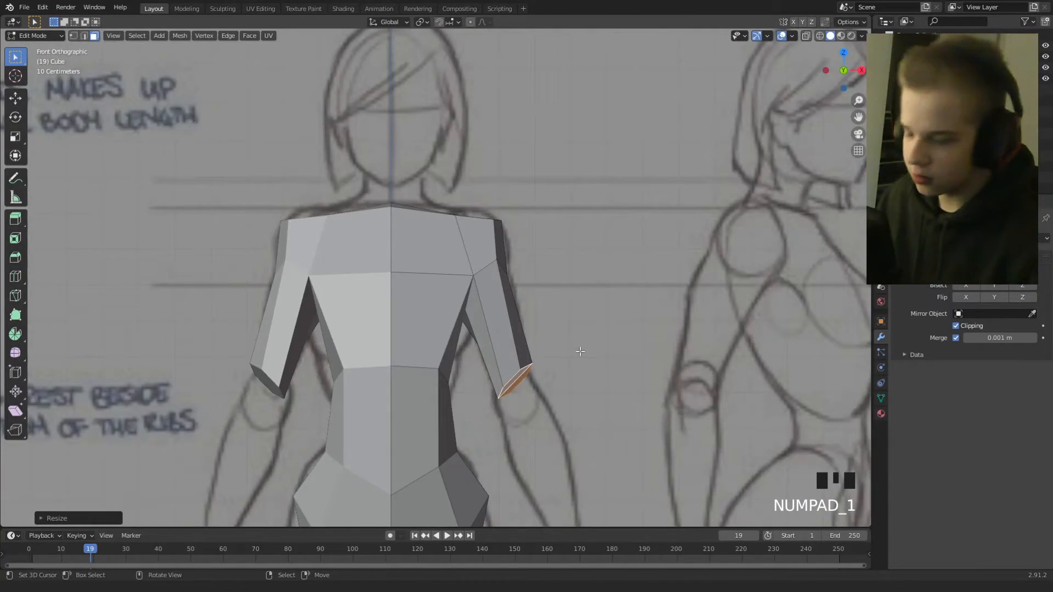
pyautogui.press('s')
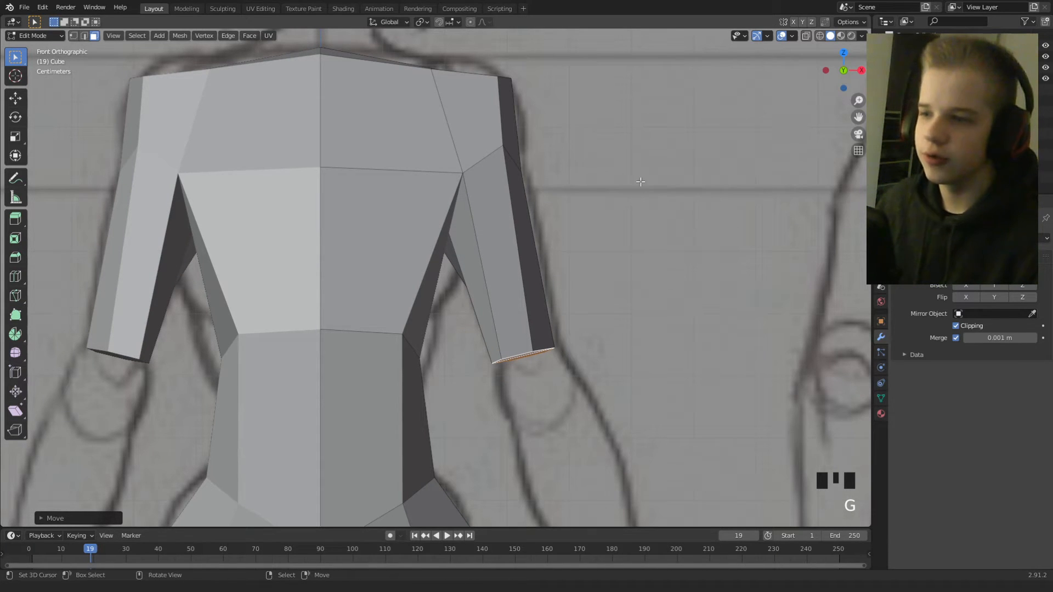
pyautogui.press('ctrl+z')
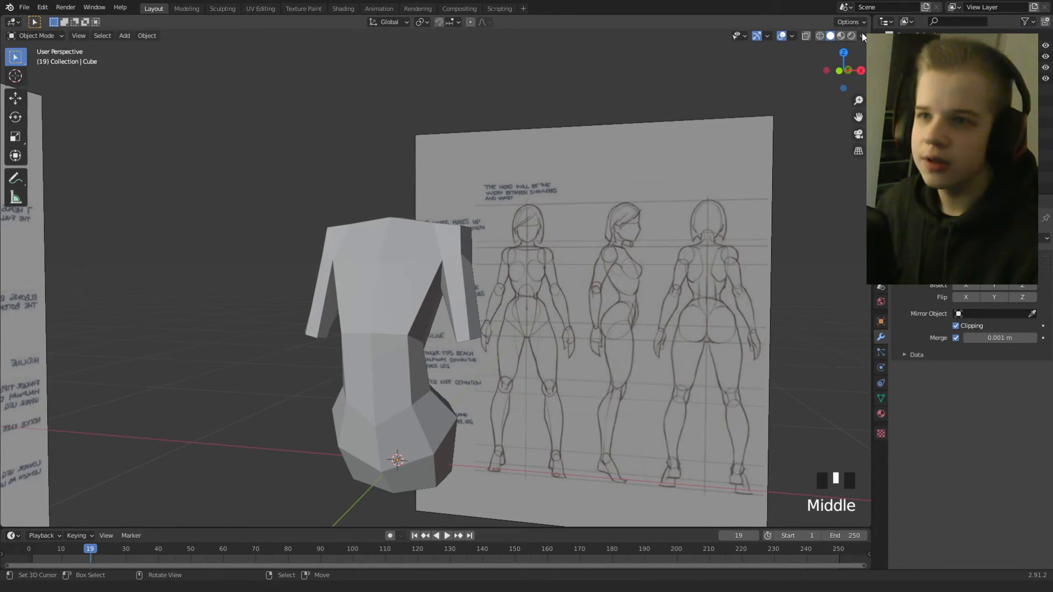
# Pick a different lighting option from the Viewport Shading dropdown.
pyautogui.click(841, 35)
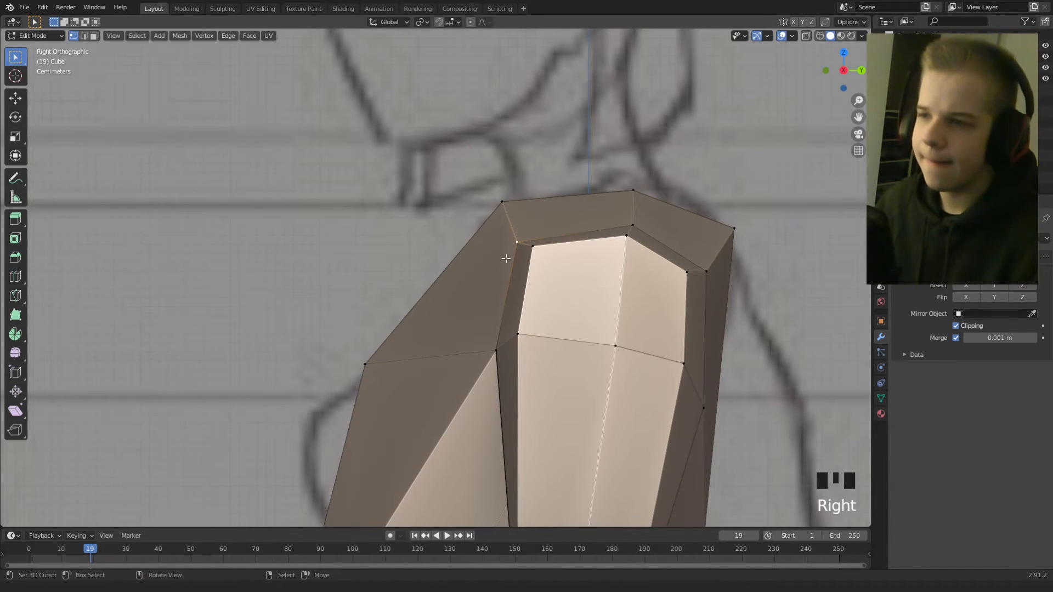
# Extend the upper arm loops past the elbows, checking front and side views.
pyautogui.press('Tab')
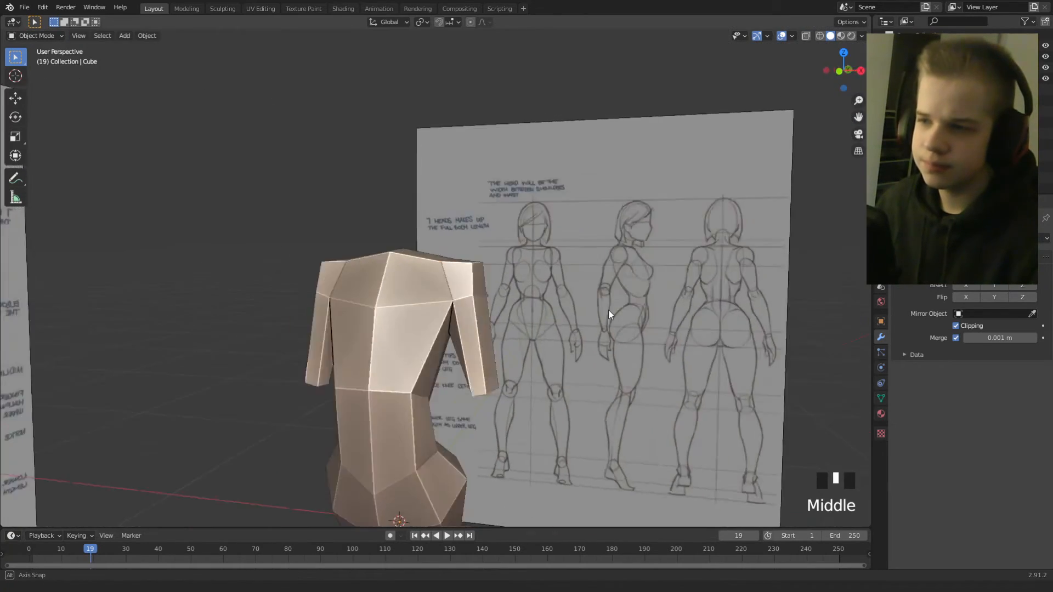
pyautogui.press('Tab')
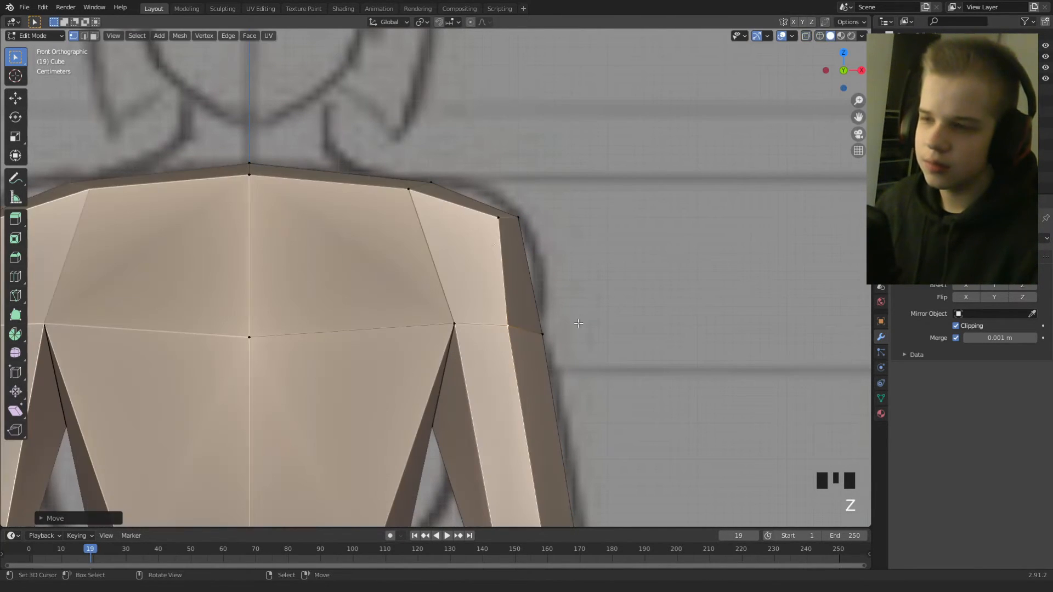
pyautogui.scroll(-3)
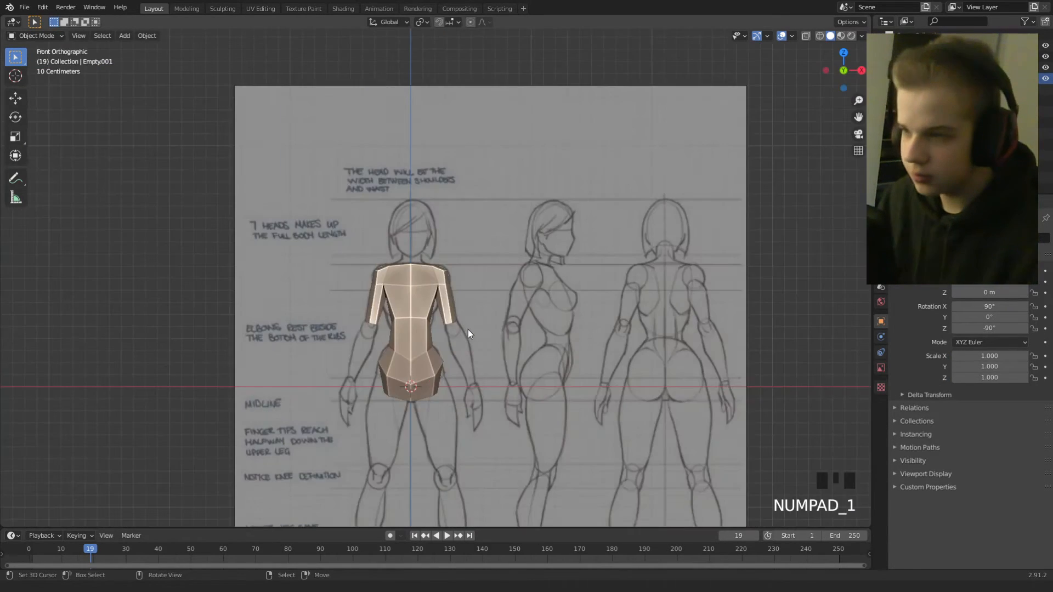
pyautogui.press('Tab')
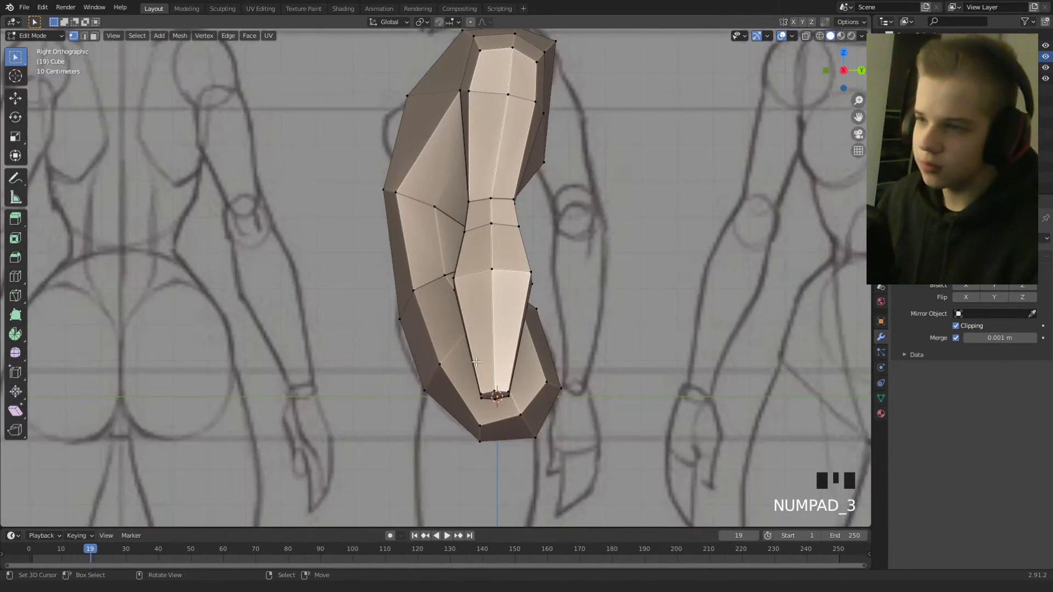
pyautogui.press('alt+a')
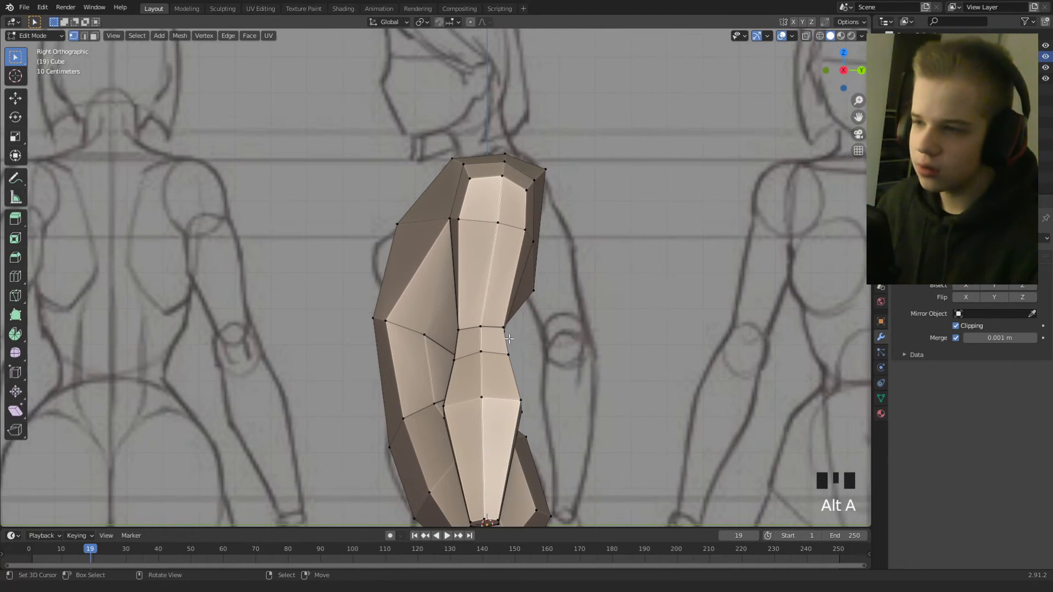
# Select the forearm and elbow loops and extrude them down to the wrists.
pyautogui.press('g')
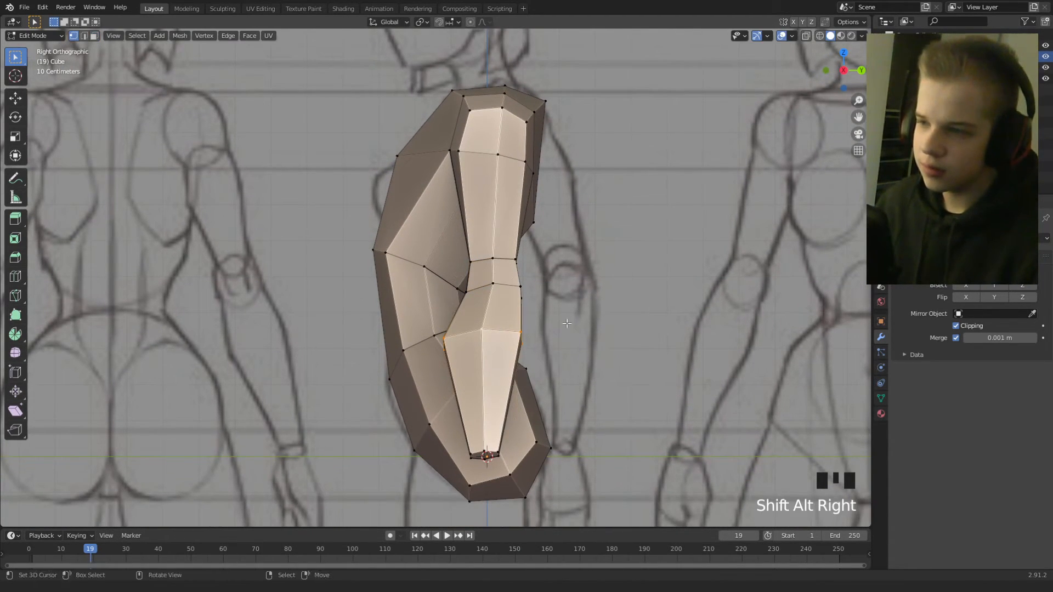
pyautogui.press('s')
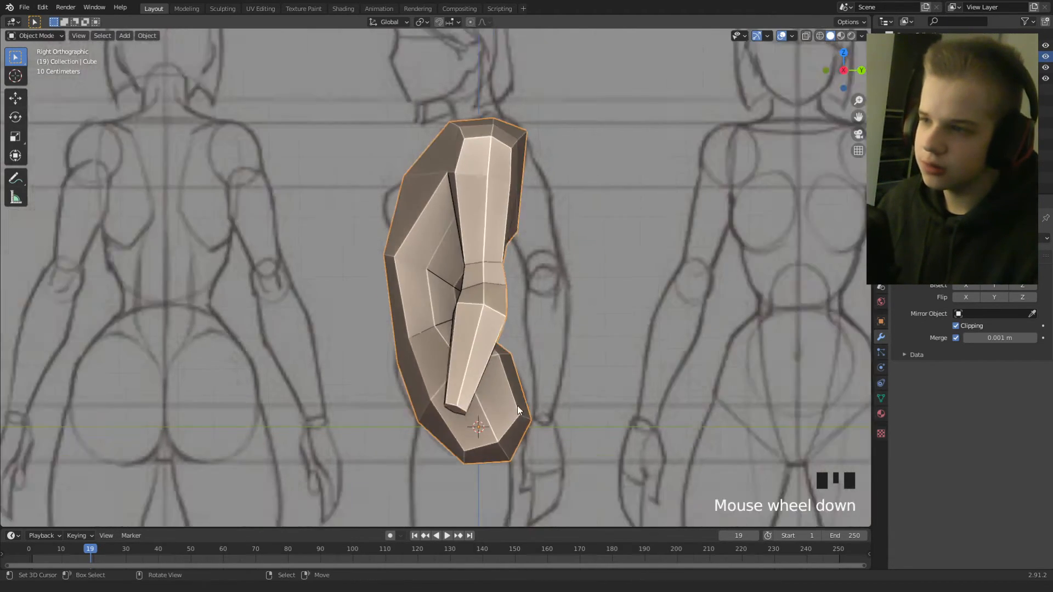
pyautogui.press('Tab')
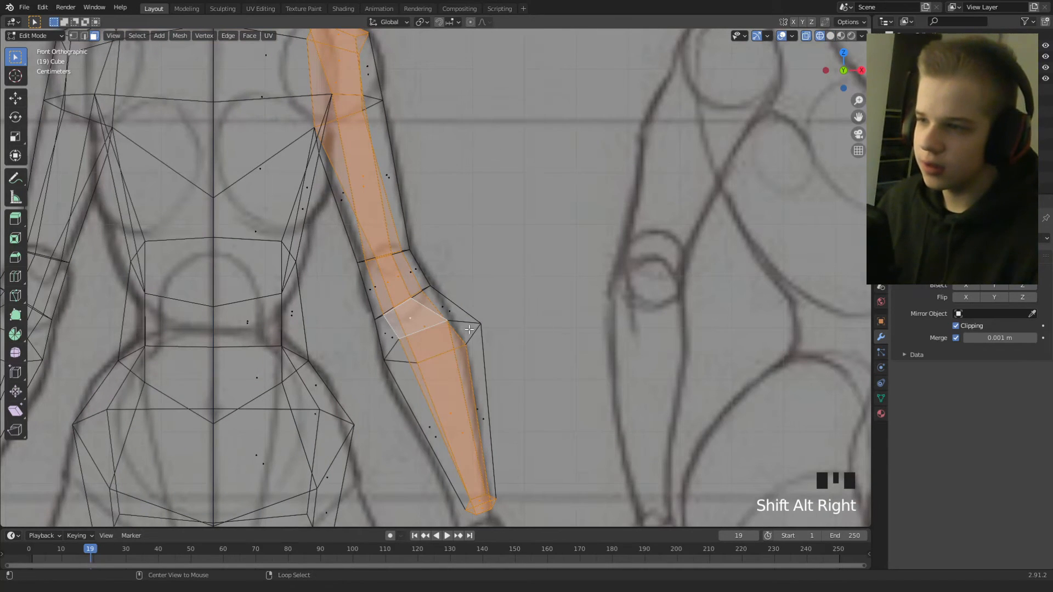
pyautogui.press('s')
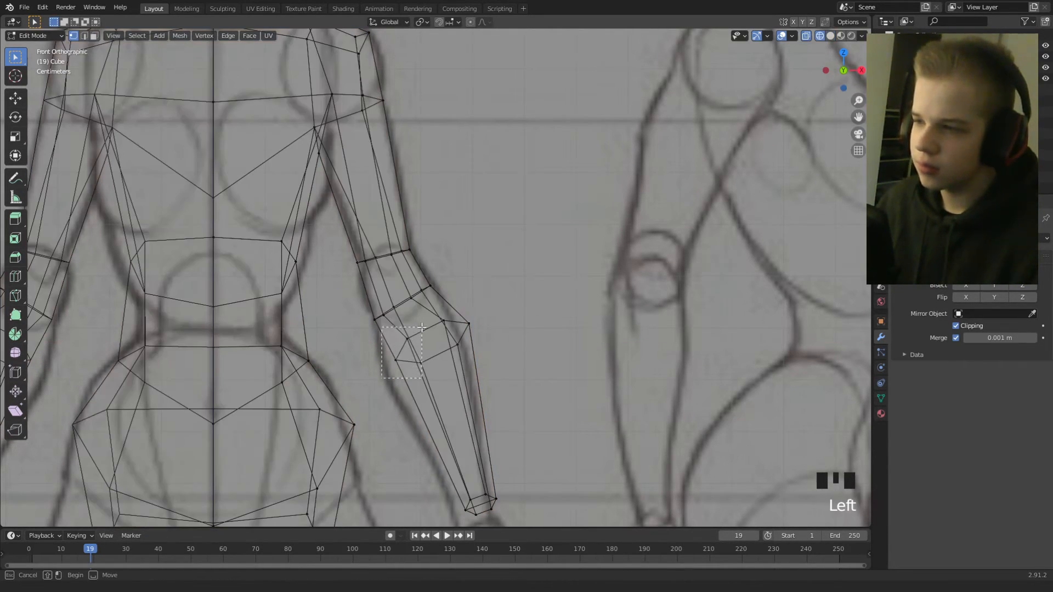
pyautogui.moveTo(383, 329); pyautogui.dragTo(423, 369)
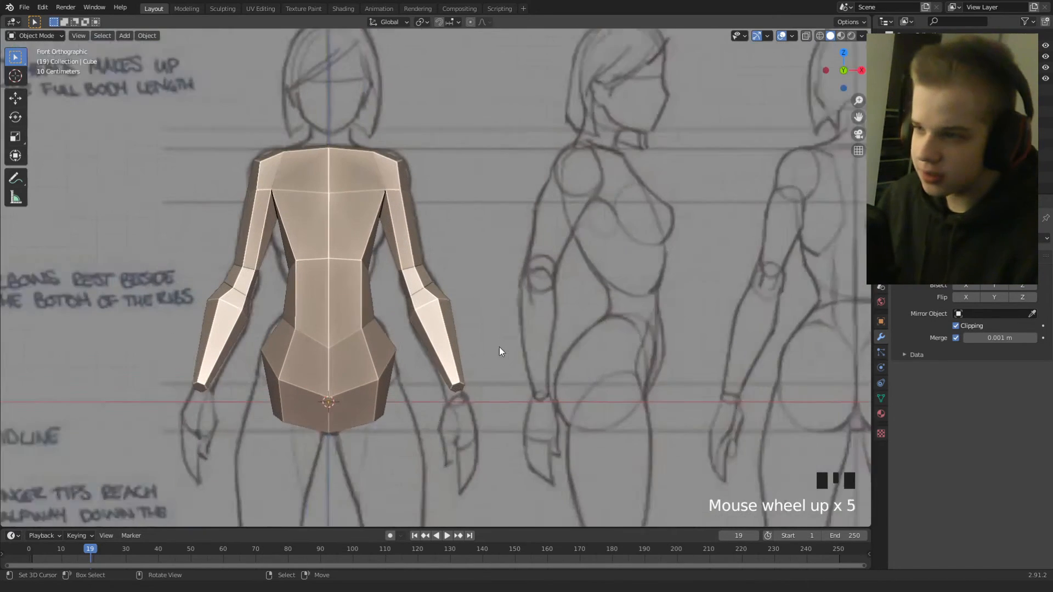
# Narrow the wrist loops to the reference, toggle shading and orbit to check both arms.
pyautogui.press('Tab')
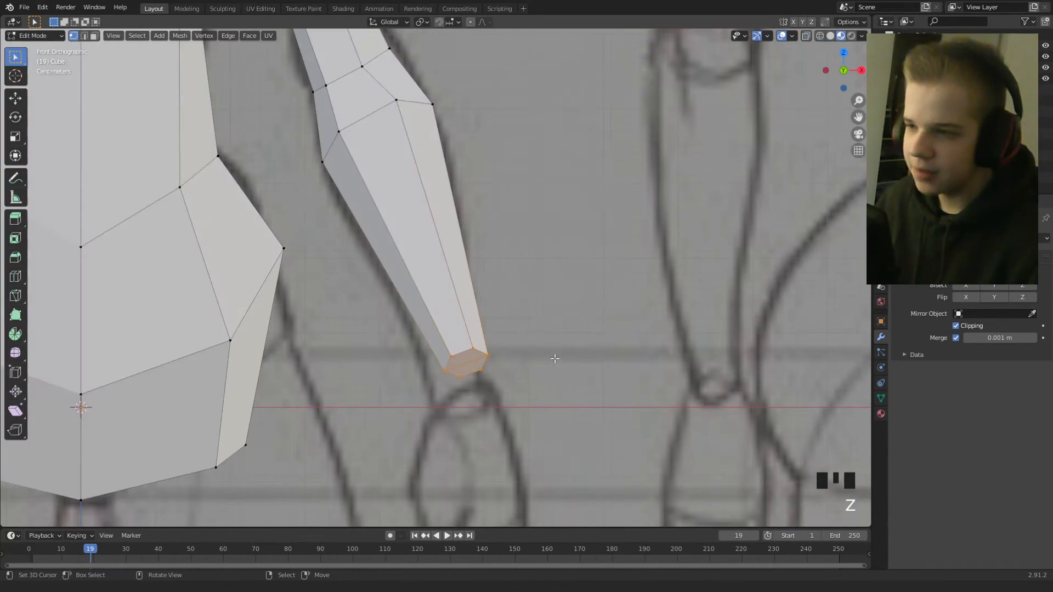
pyautogui.press('g')
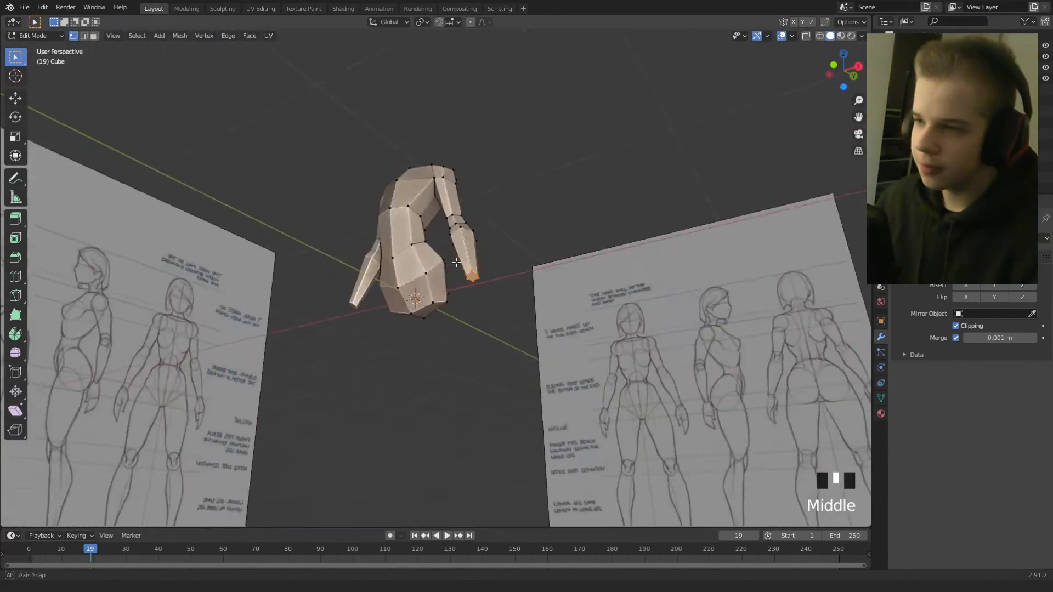
pyautogui.moveTo(457, 262); pyautogui.dragTo(464, 312)
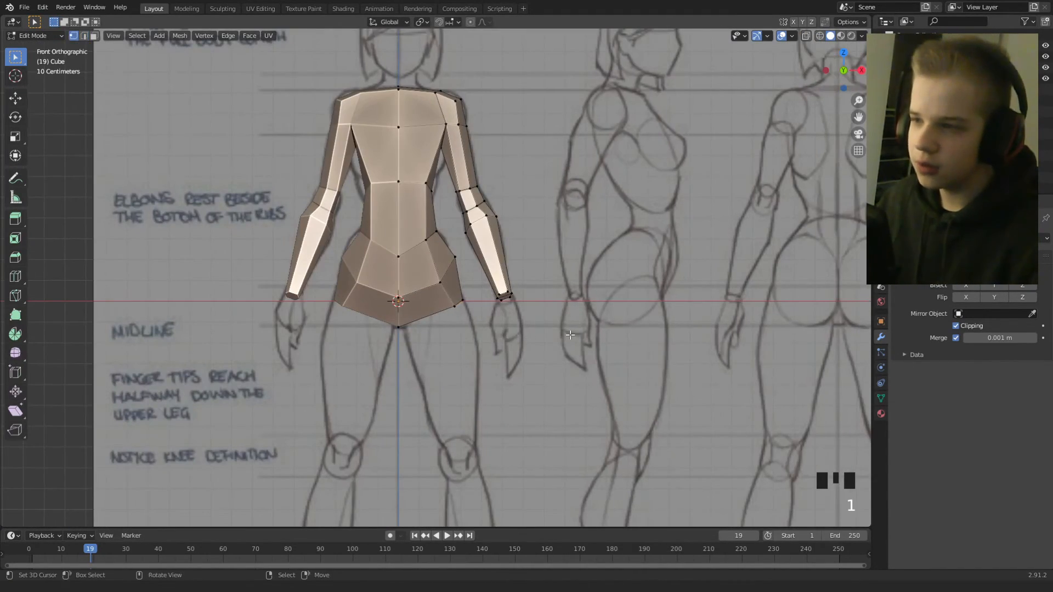
pyautogui.press('c')
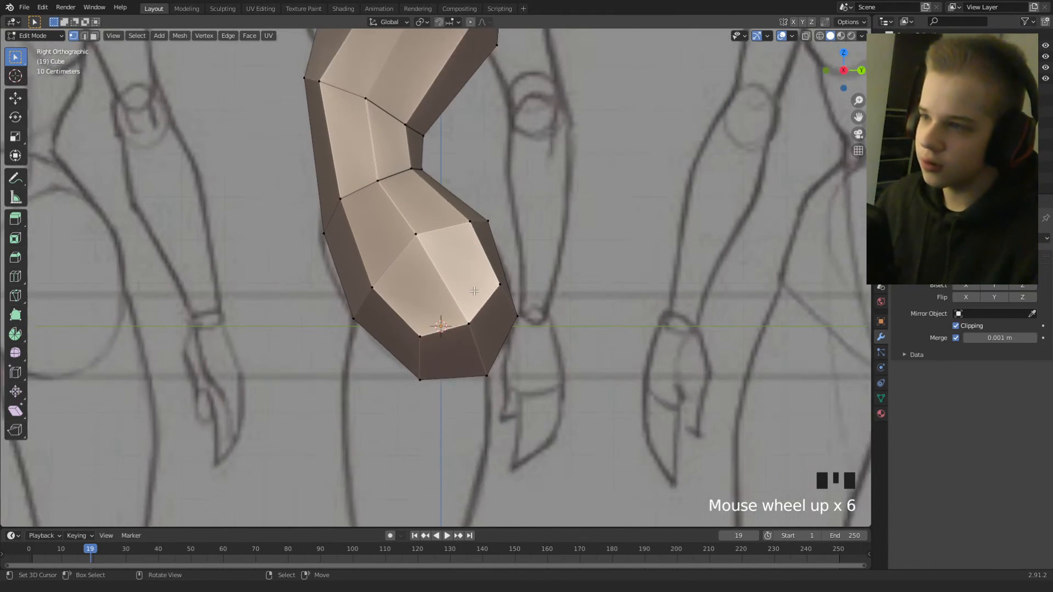
# Delete hip geometry in side view, then extrude the pelvis bottom faces downward into a leg tube.
pyautogui.press('g')
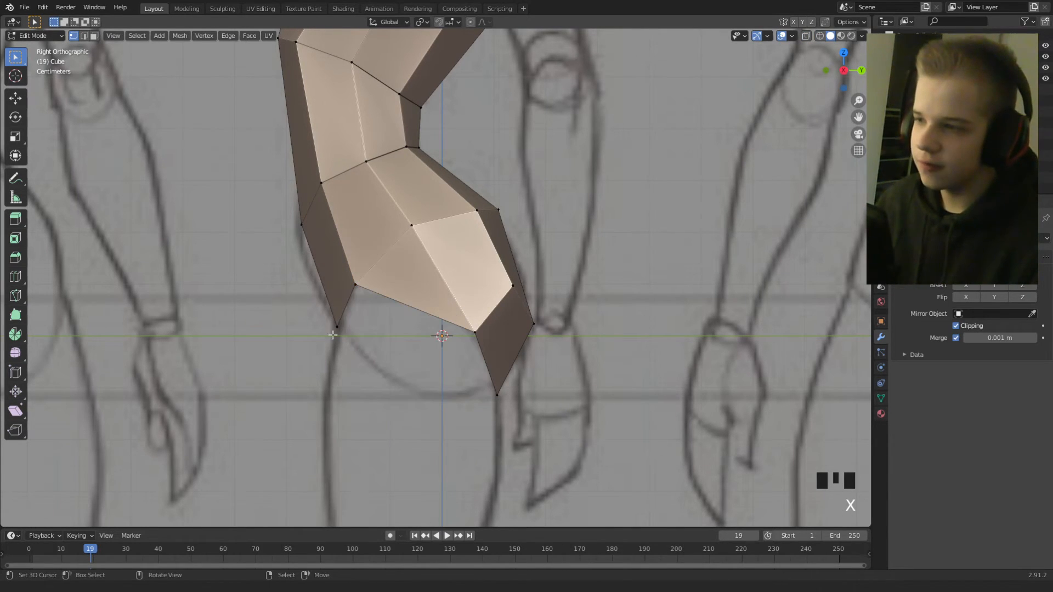
pyautogui.press('k')
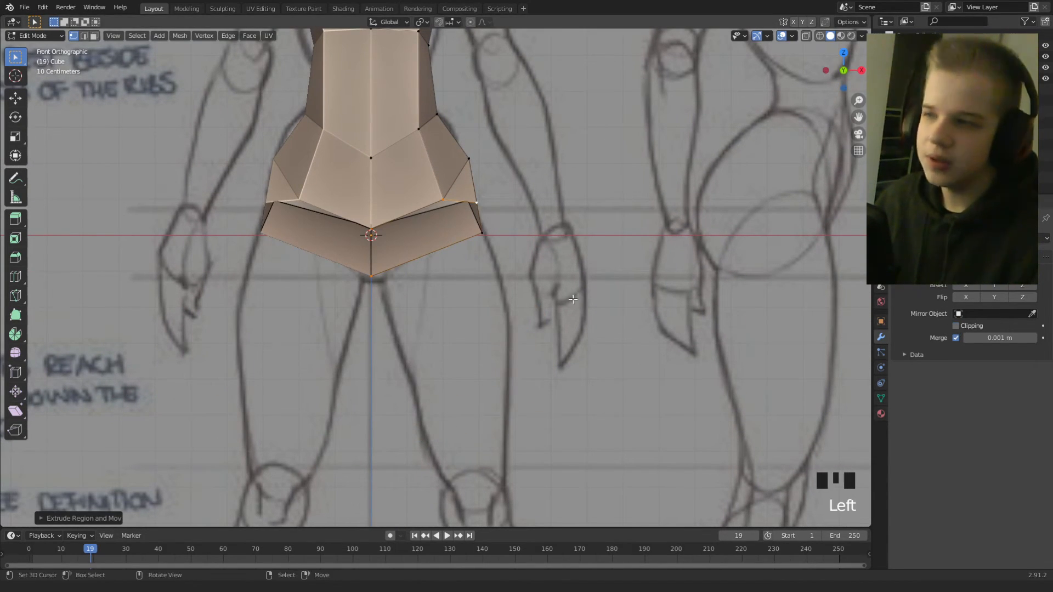
pyautogui.press('g')
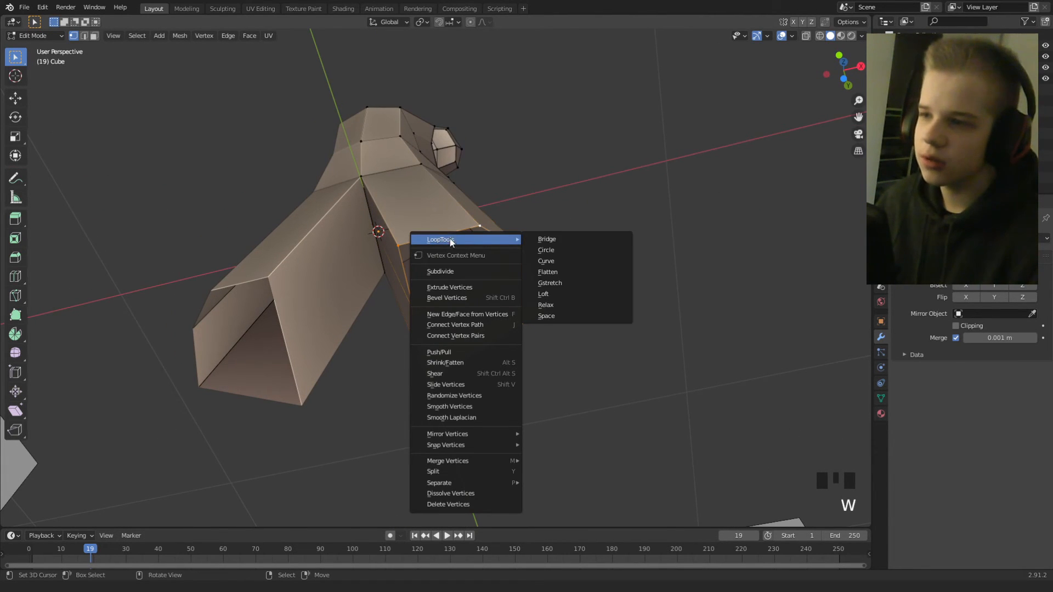
# Round the leg loops with LoopTools Circle, scale them narrower and move the ends to the knees.
pyautogui.click(546, 261)
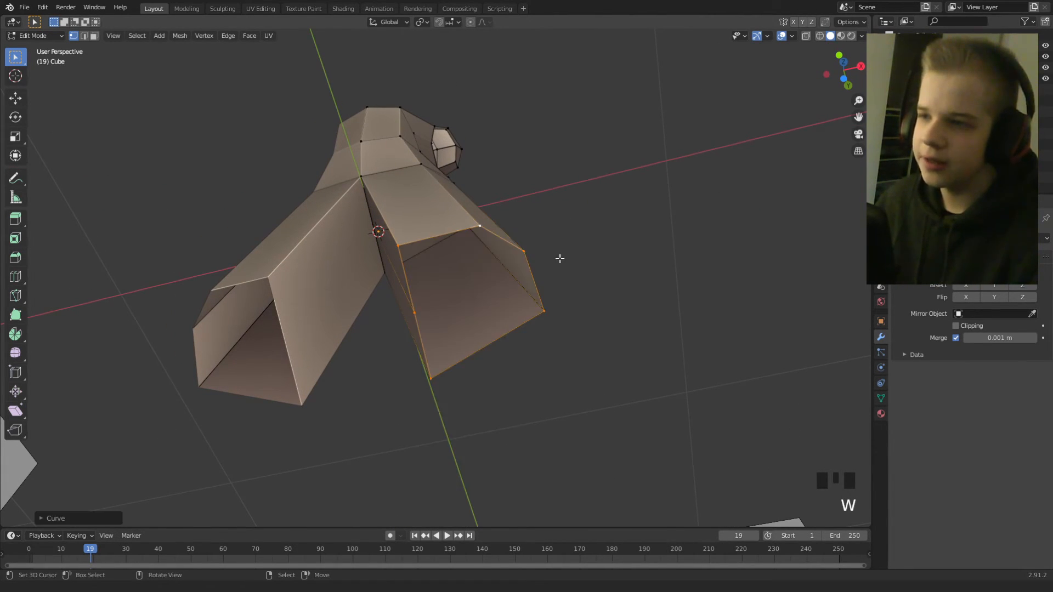
pyautogui.moveTo(560, 258); pyautogui.dragTo(500, 287)
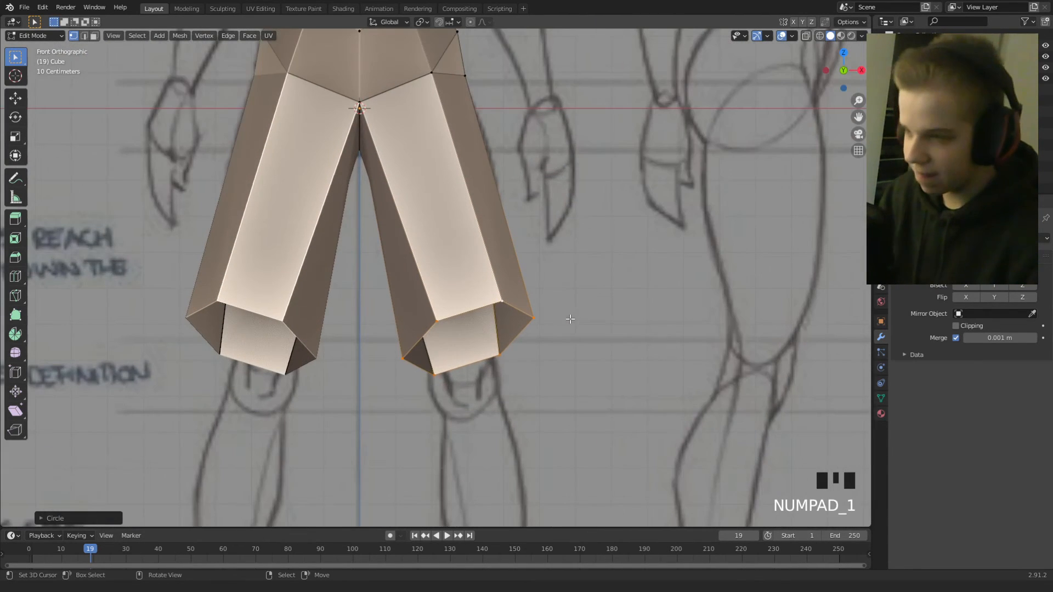
pyautogui.press('s')
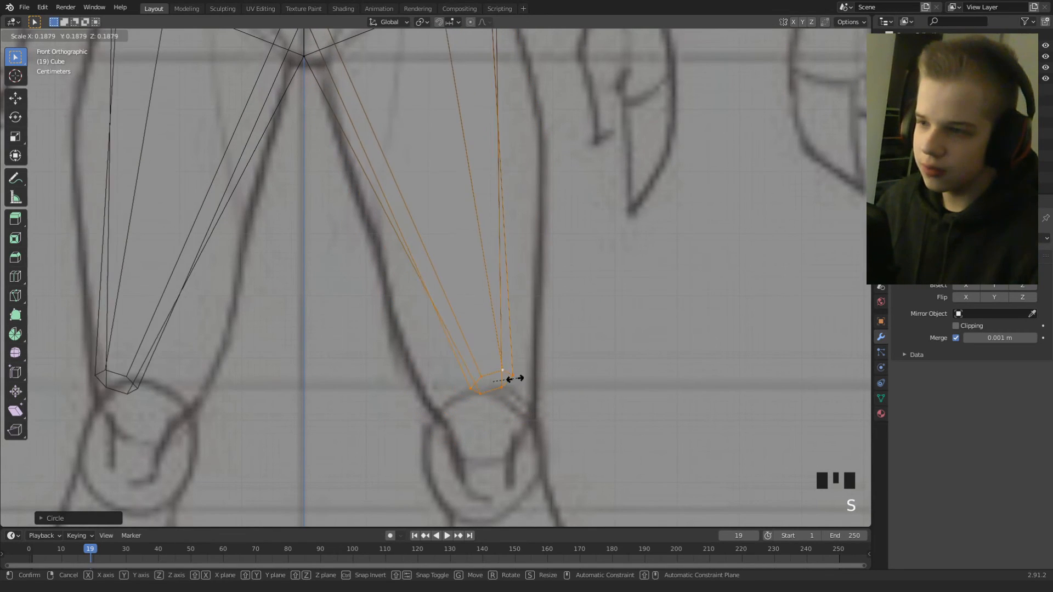
pyautogui.press('numpad_3')
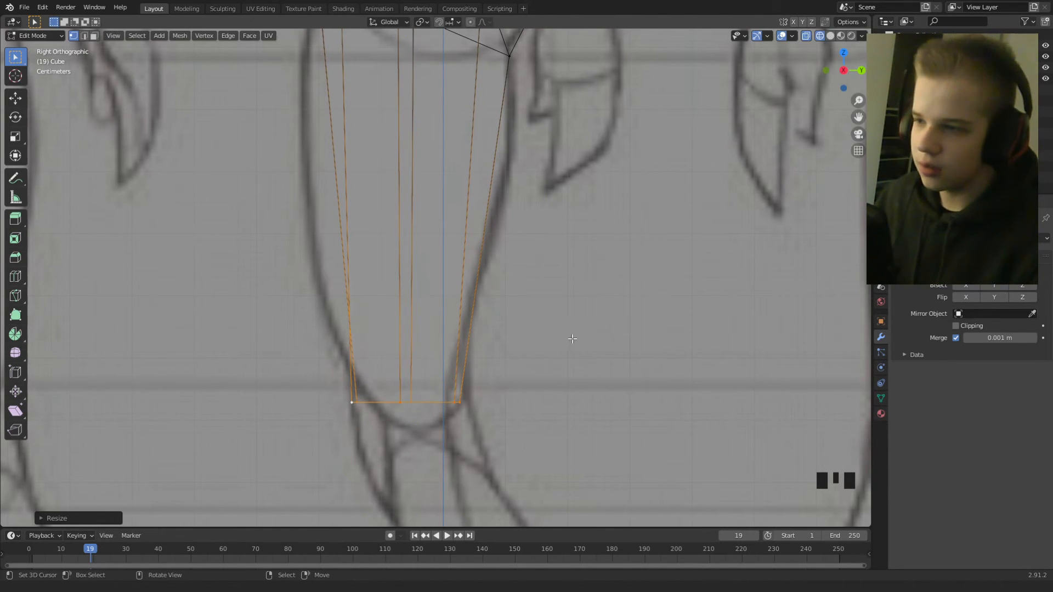
pyautogui.press('g')
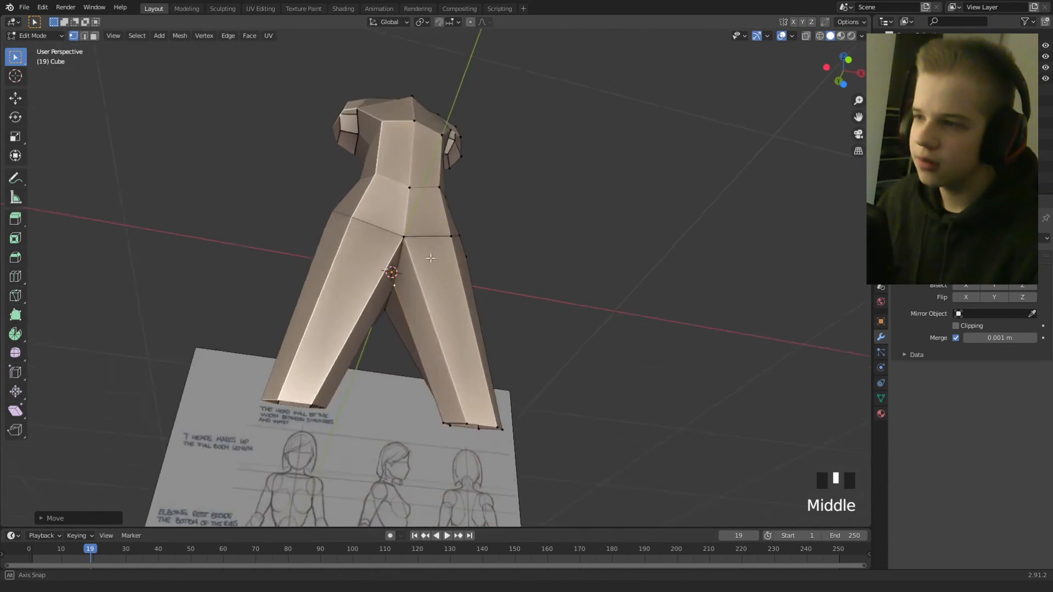
pyautogui.press('KP_1')
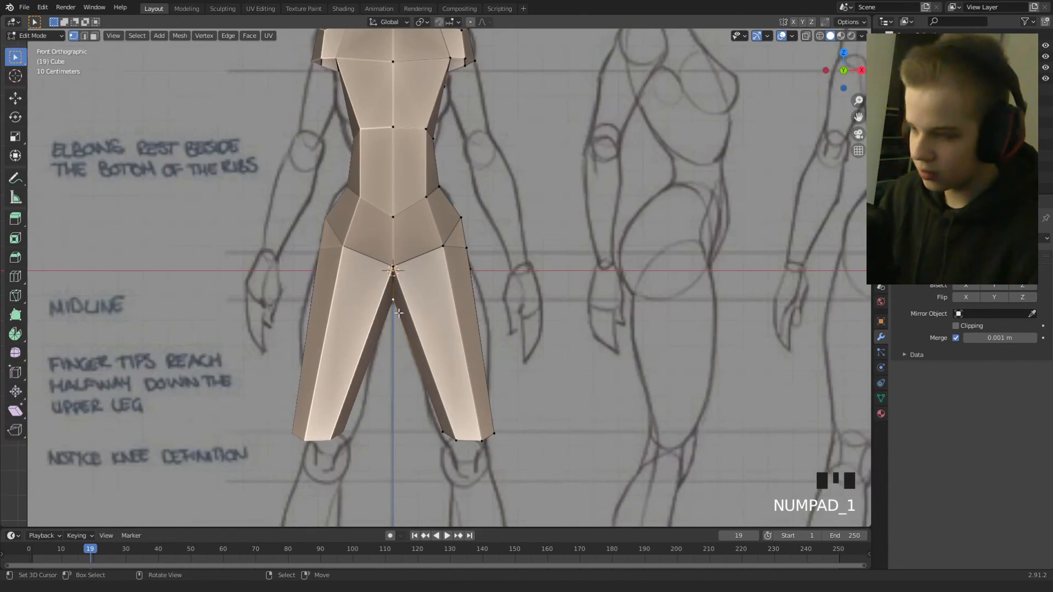
# With X-ray on, move thigh, hip and buttock vertices onto the reference outline.
pyautogui.press('ctrl+r')
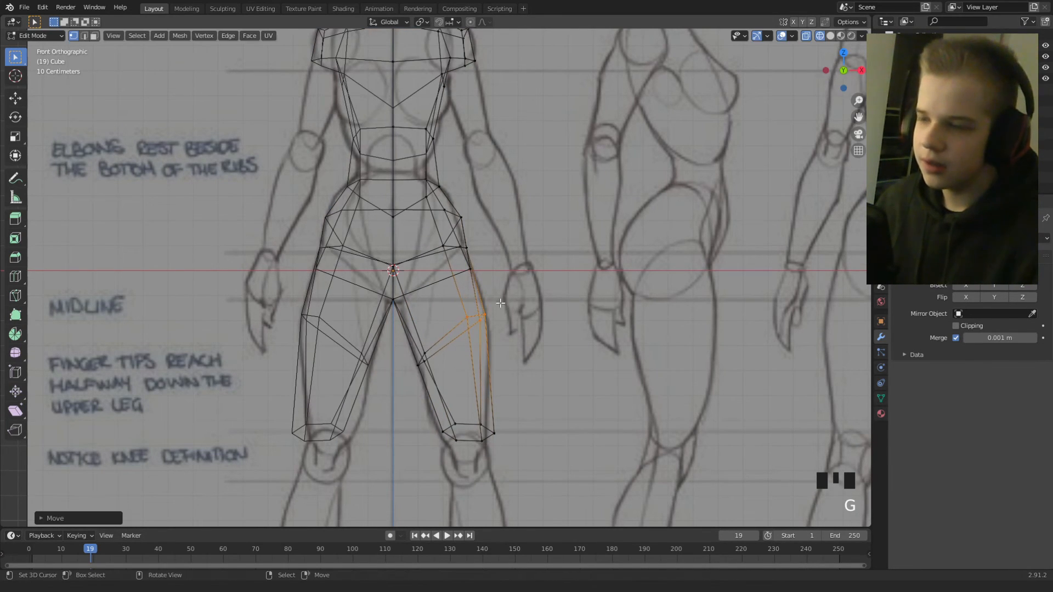
pyautogui.press('Tab')
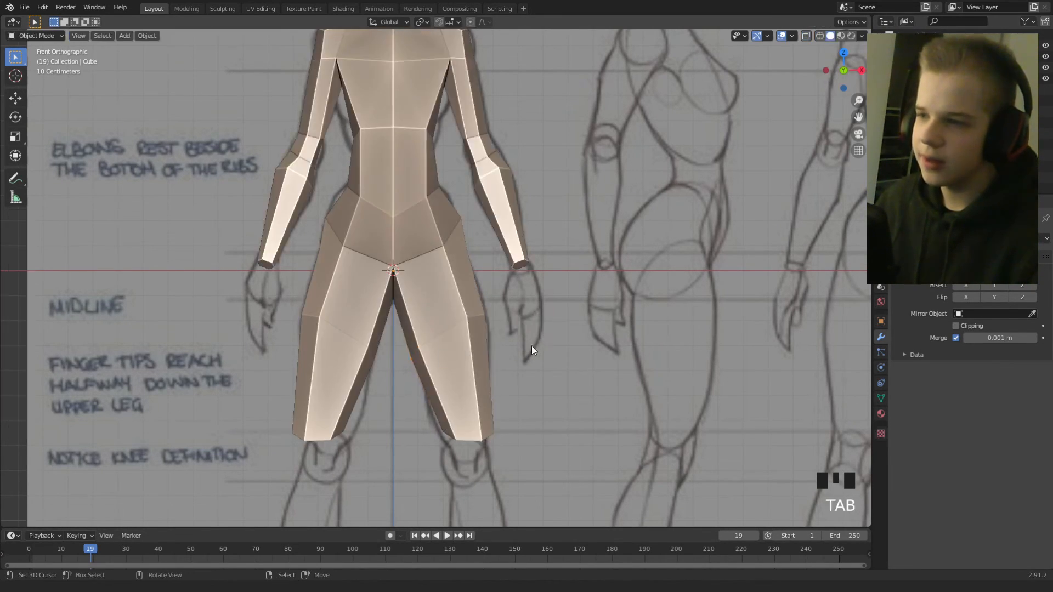
pyautogui.press('Tab')
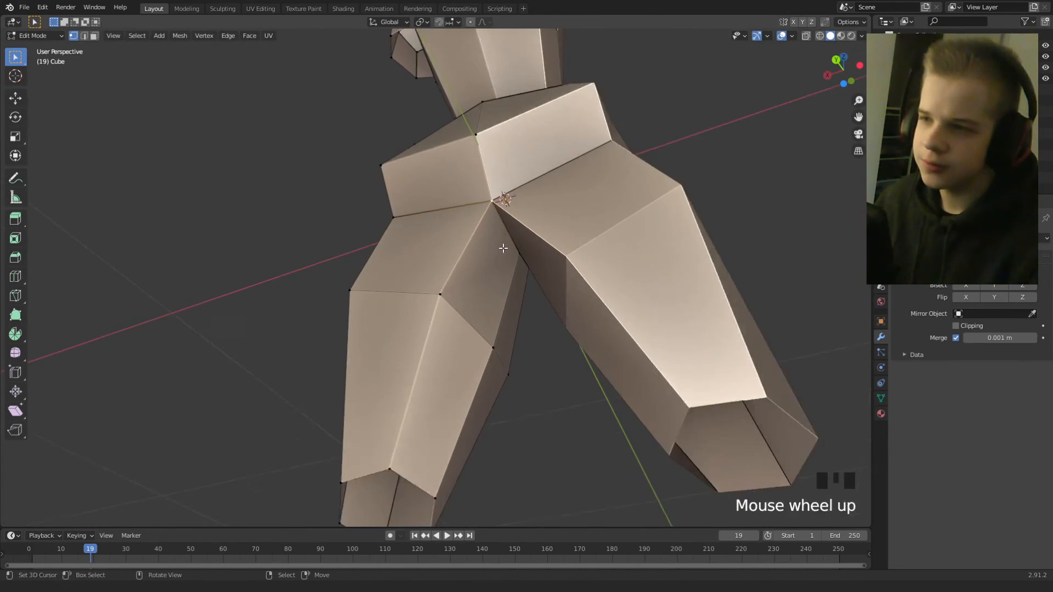
pyautogui.press('g')
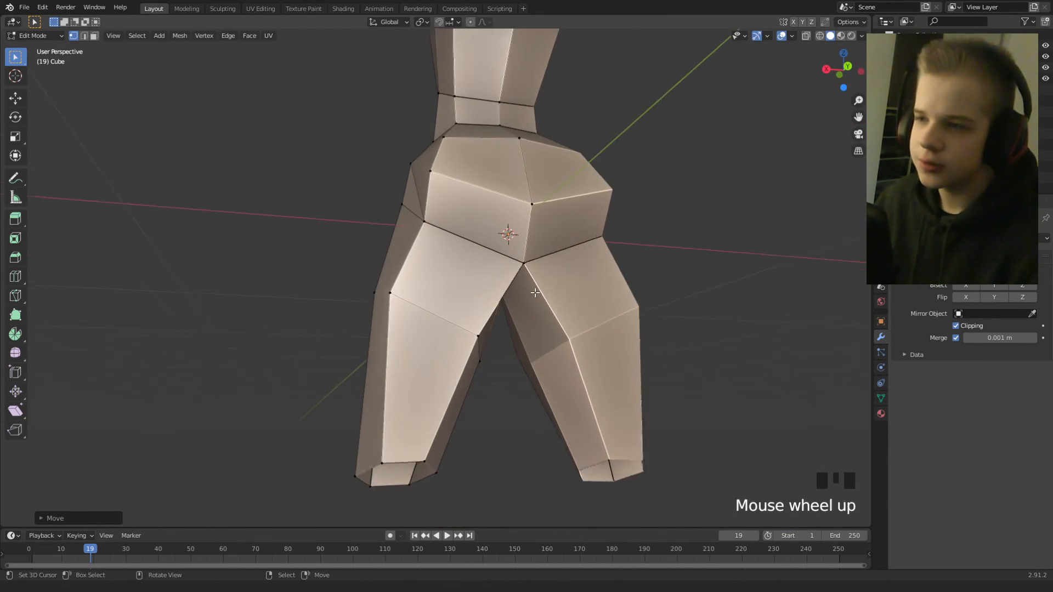
pyautogui.press('g')
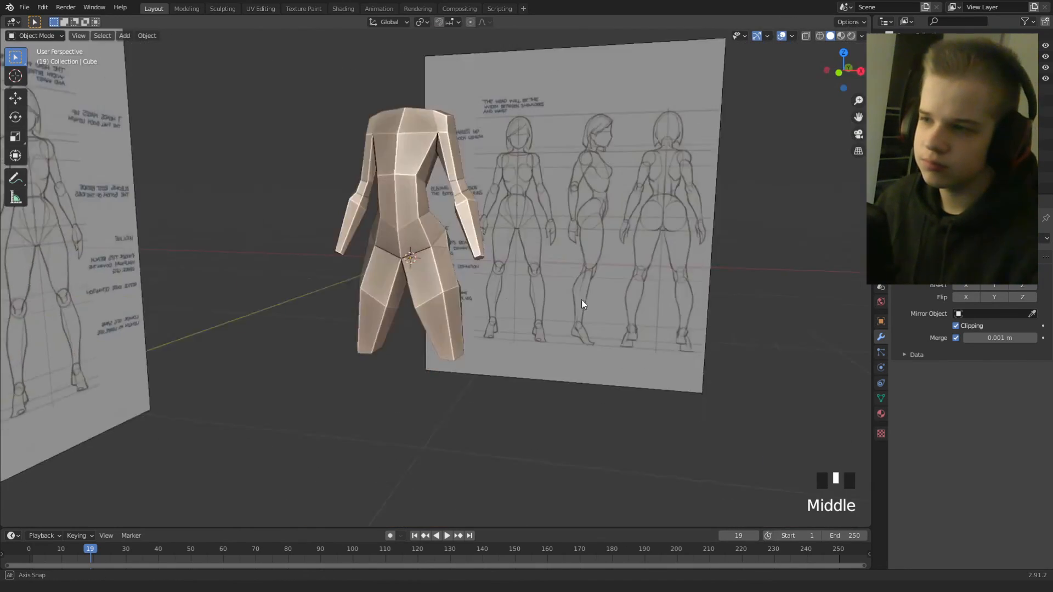
# Extrude the knee loops down to the ankles, scale them to fit, and orbit to review.
pyautogui.press('Tab')
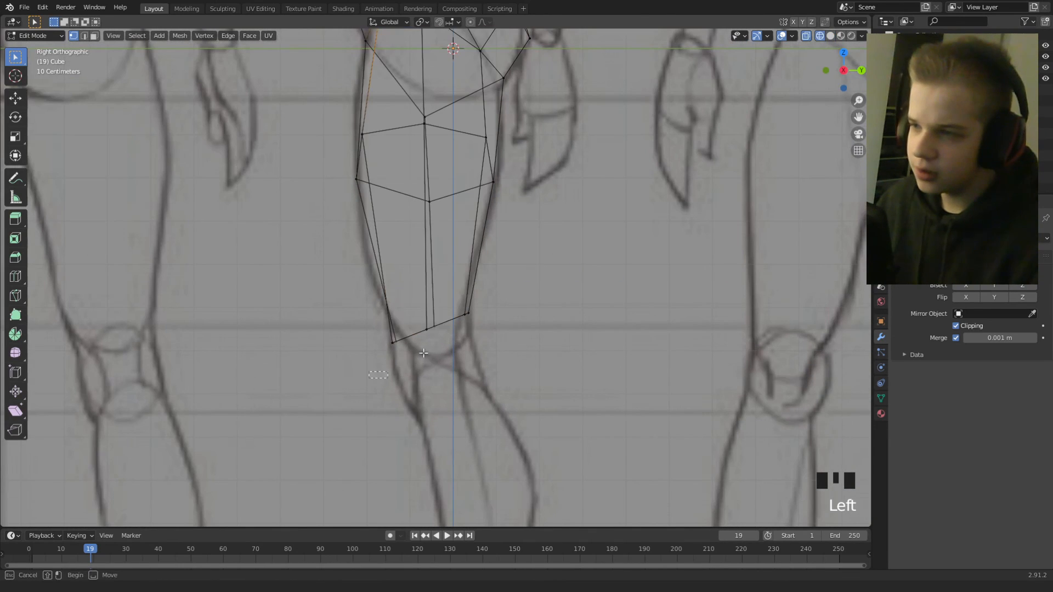
pyautogui.press('s')
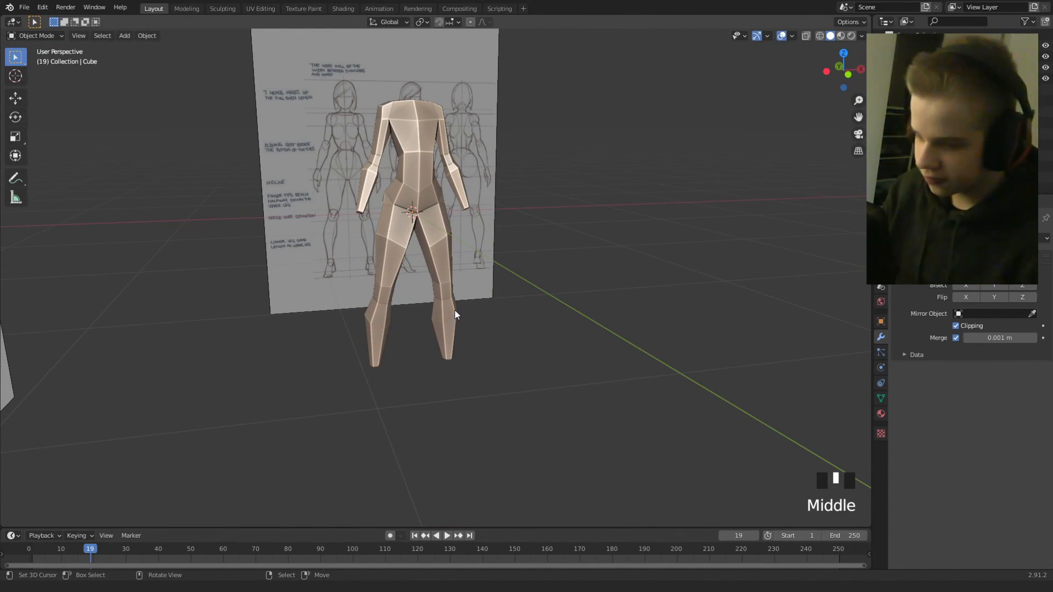
pyautogui.moveTo(457, 314); pyautogui.dragTo(413, 283)
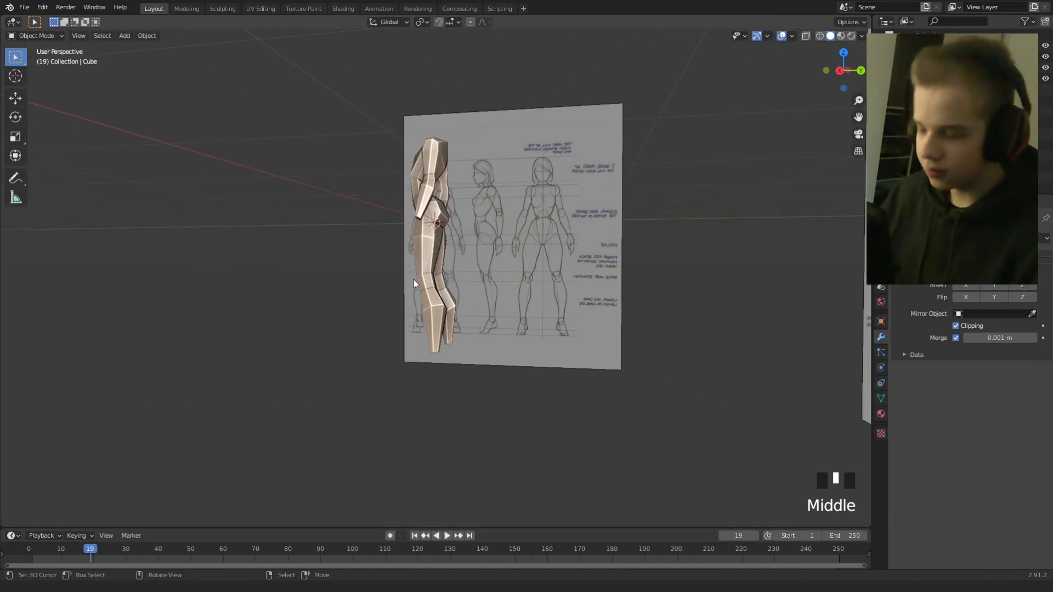